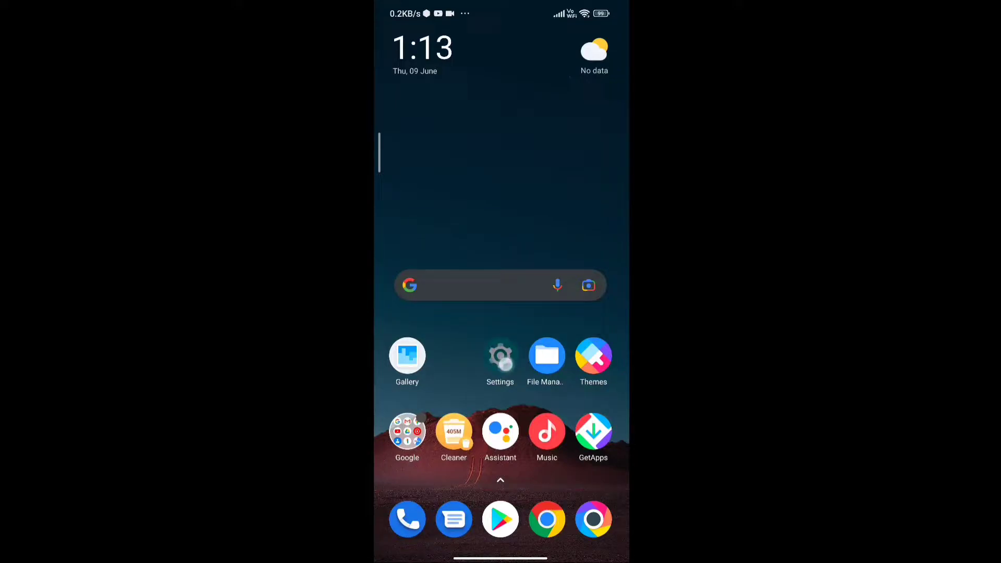
Confirm developer mode is already on under About phone, then scroll Additional settings to Developer options
left_click(500, 355)
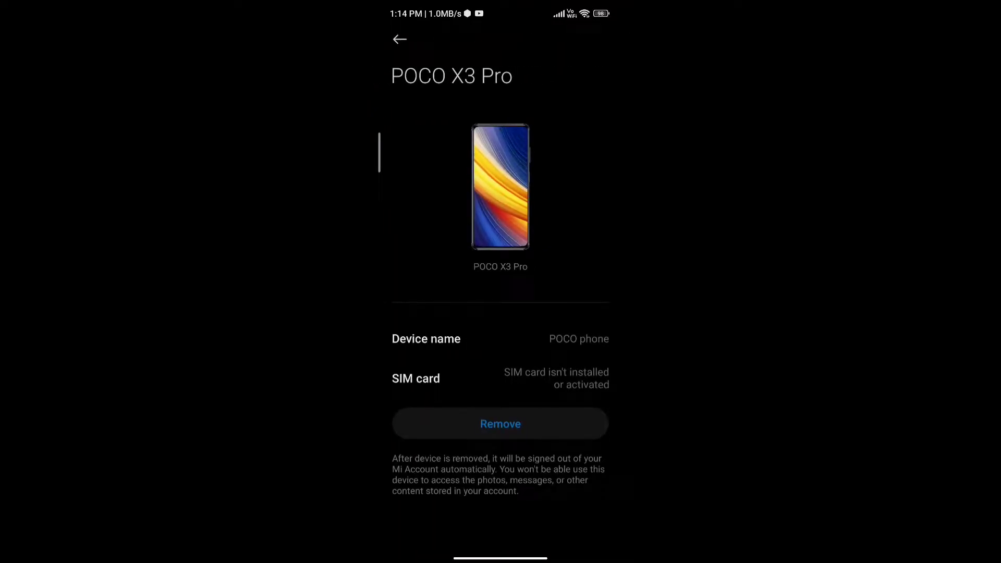
left_click(399, 39)
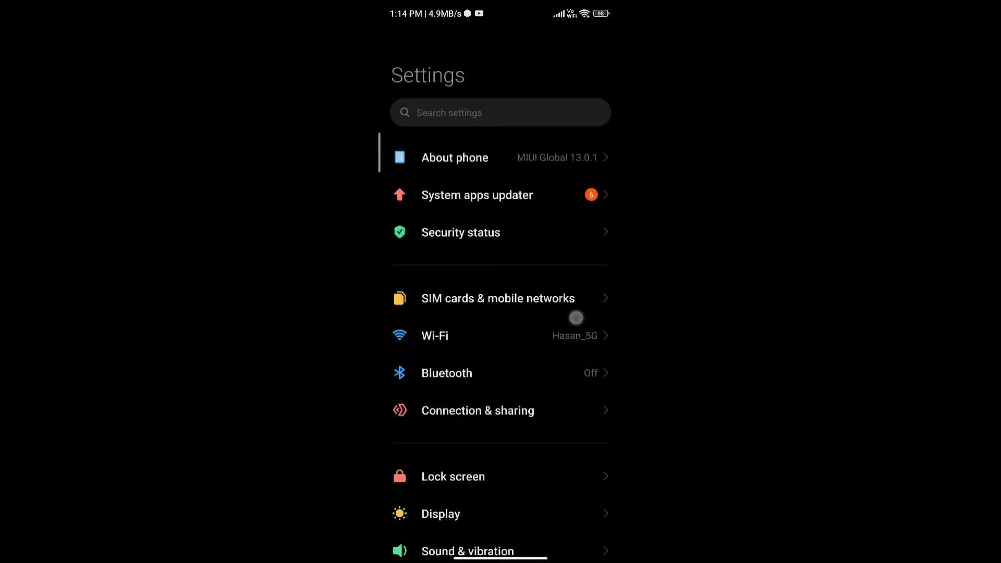
left_click(454, 158)
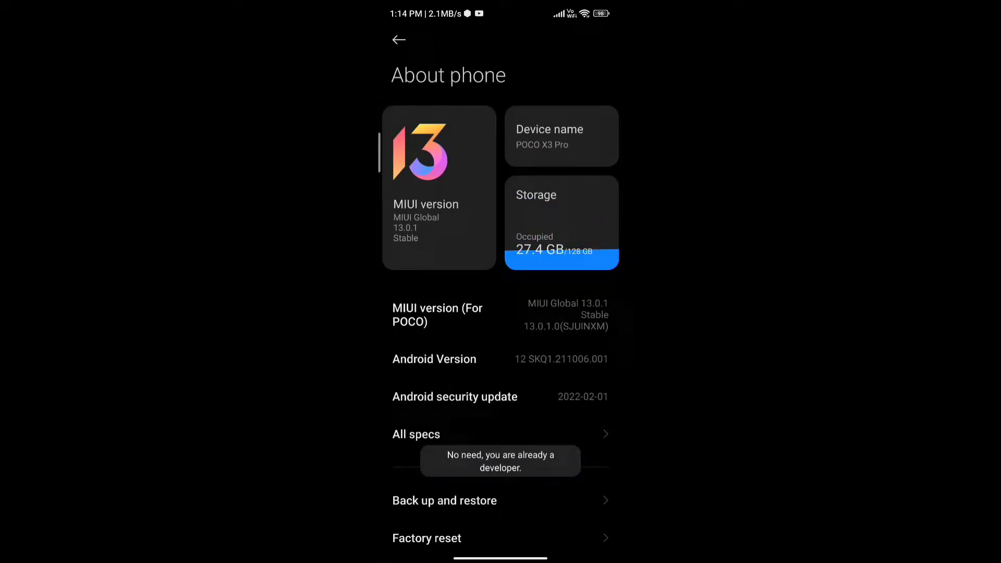
left_click(399, 39)
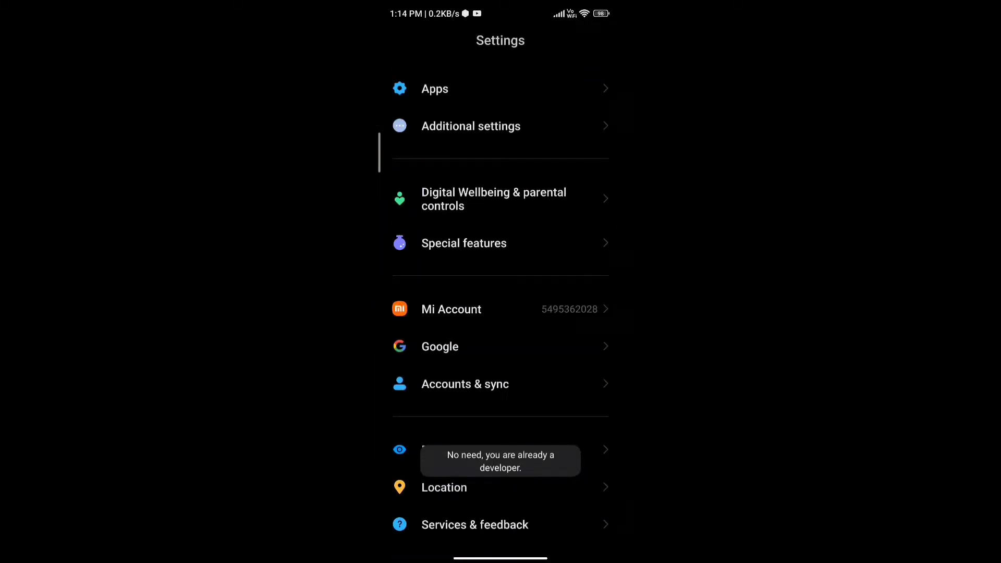
left_click(470, 125)
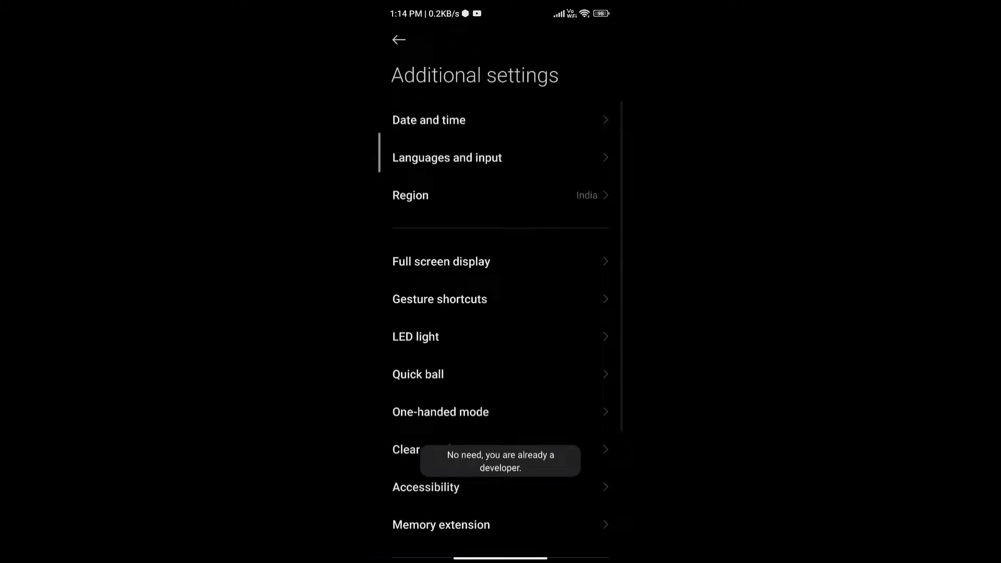
scroll("down", 3)
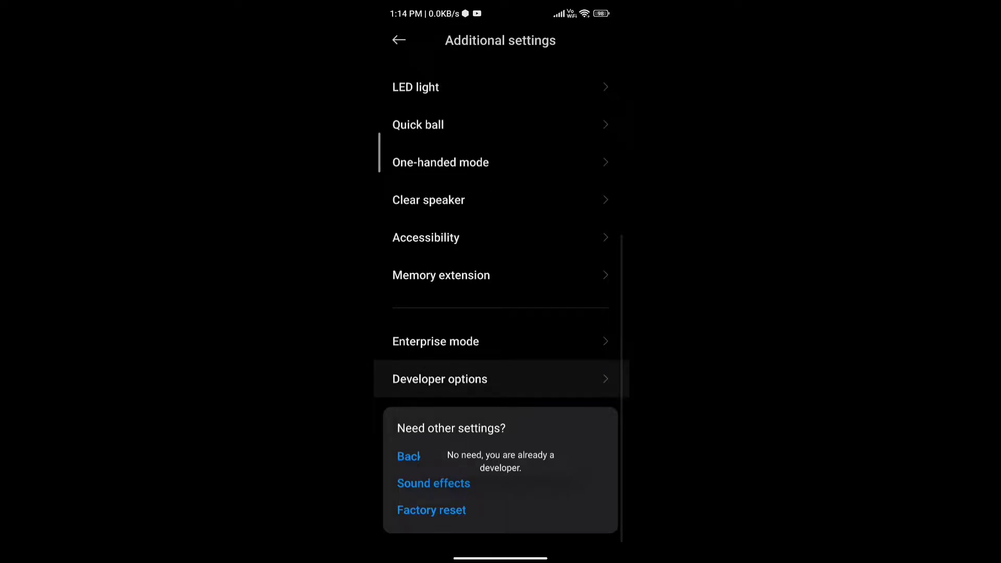
Turn on OEM unlocking in Developer options and confirm with Enable
left_click(439, 379)
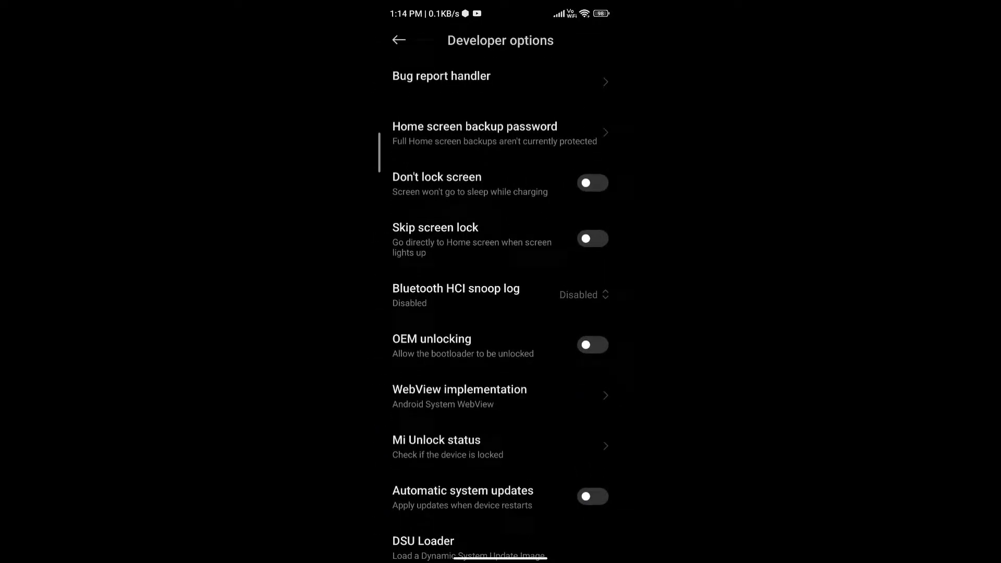
left_click(592, 344)
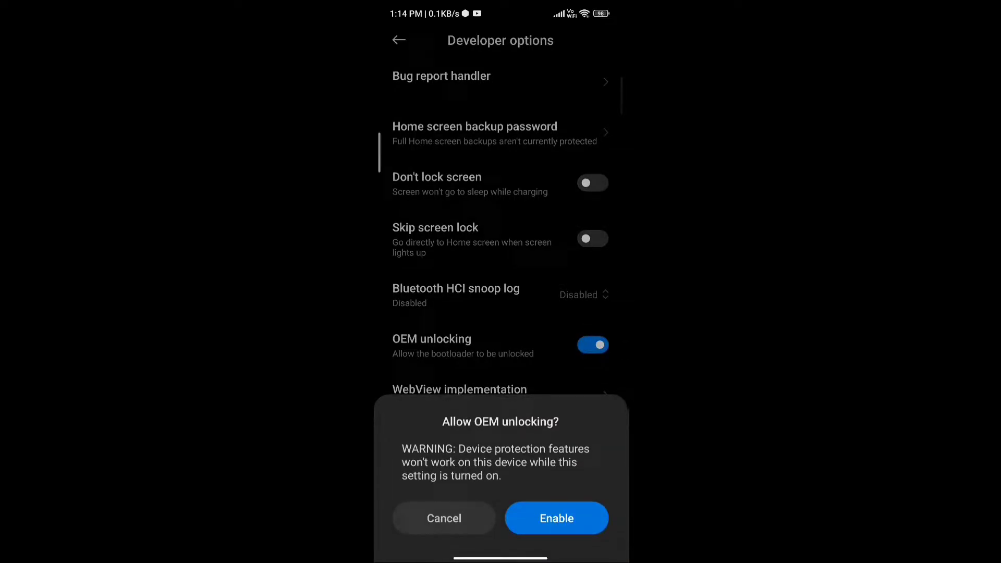
left_click(556, 517)
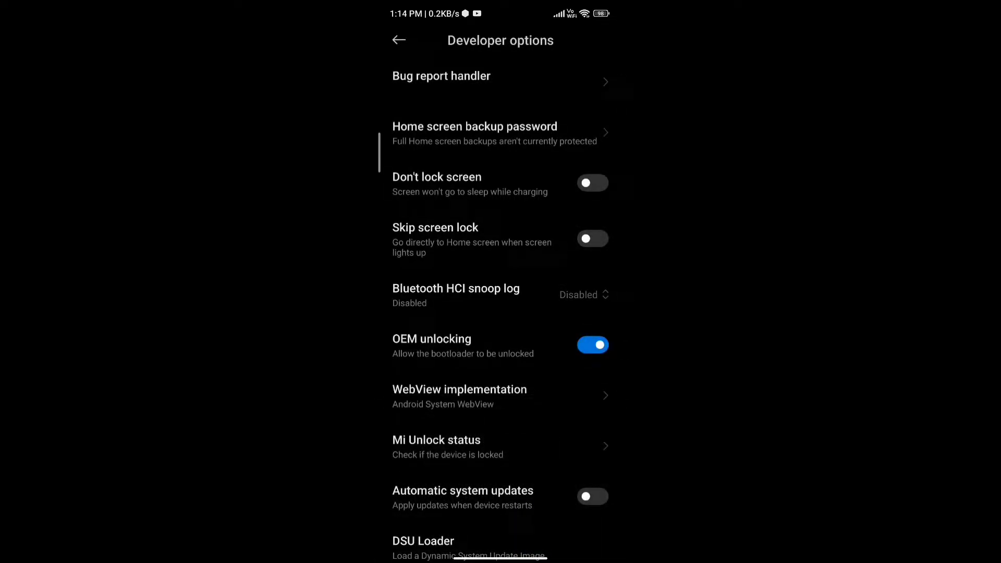
Turn on USB debugging, accepting the risk checkbox and OK
scroll("down", 3)
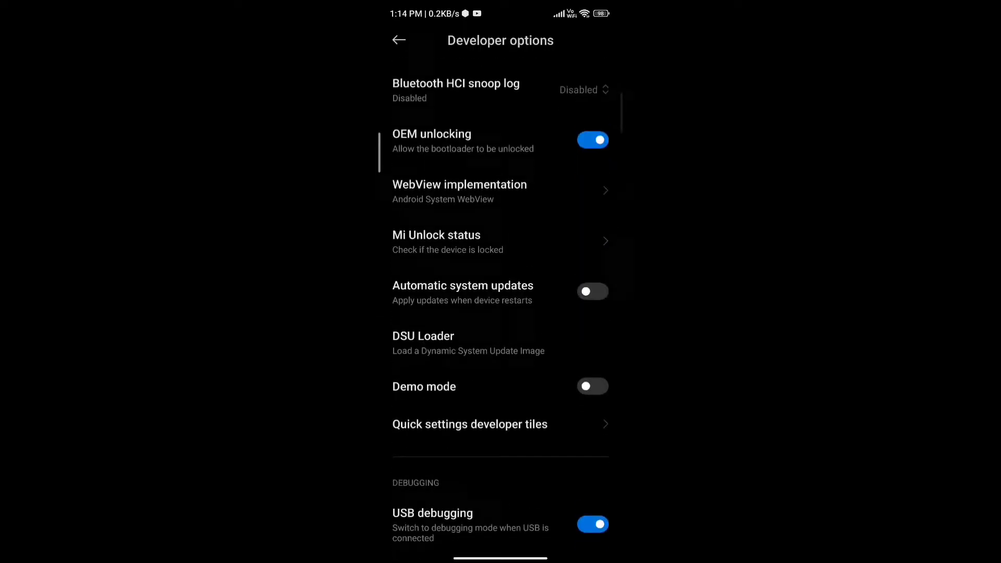
scroll("down", 3)
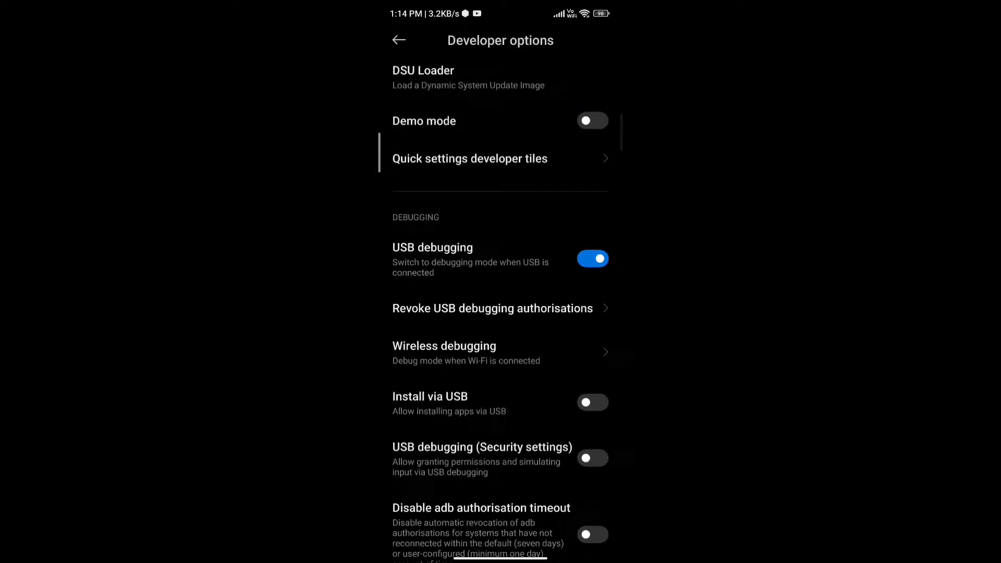
left_click(592, 258)
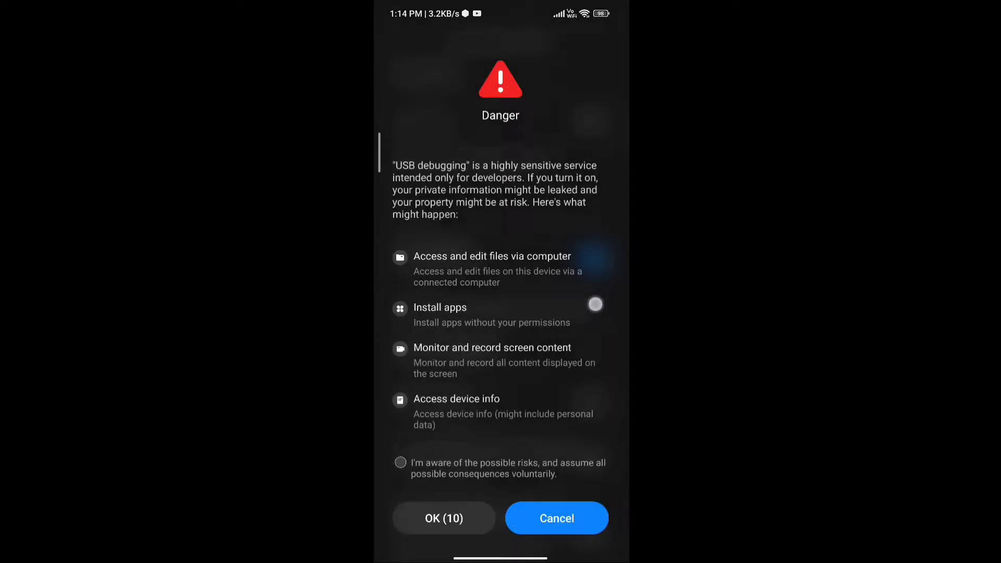
left_click(400, 462)
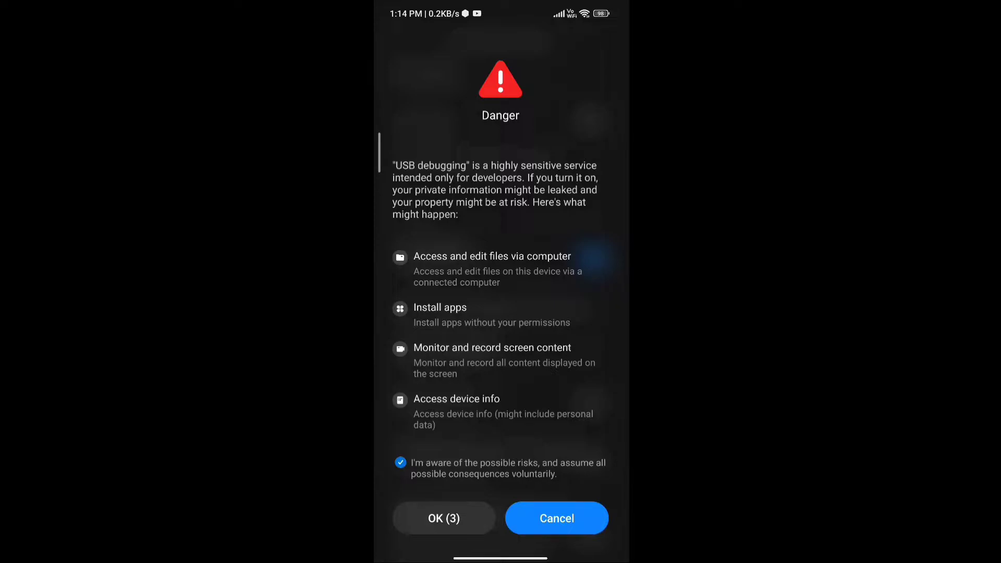
left_click(443, 517)
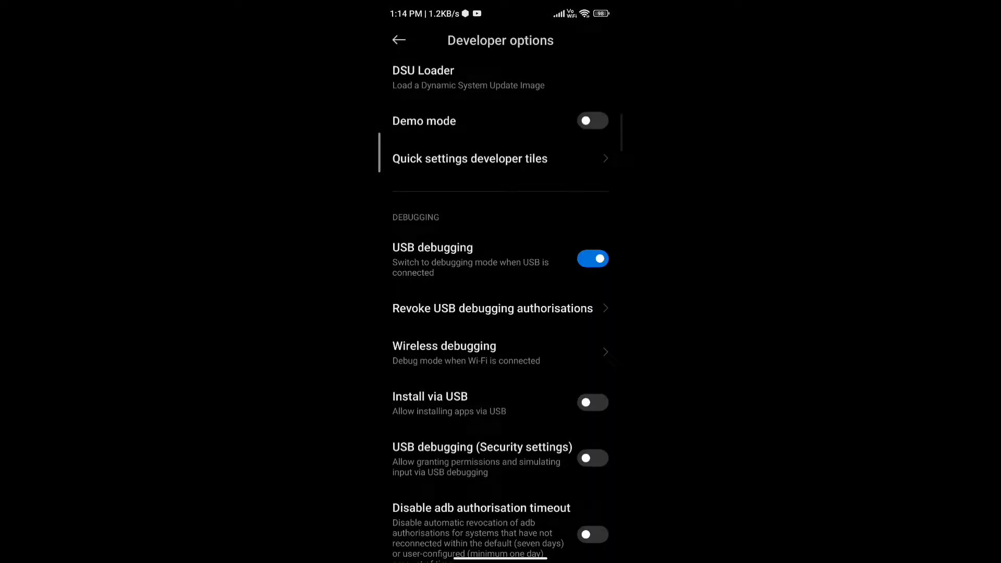
scroll("up", 3)
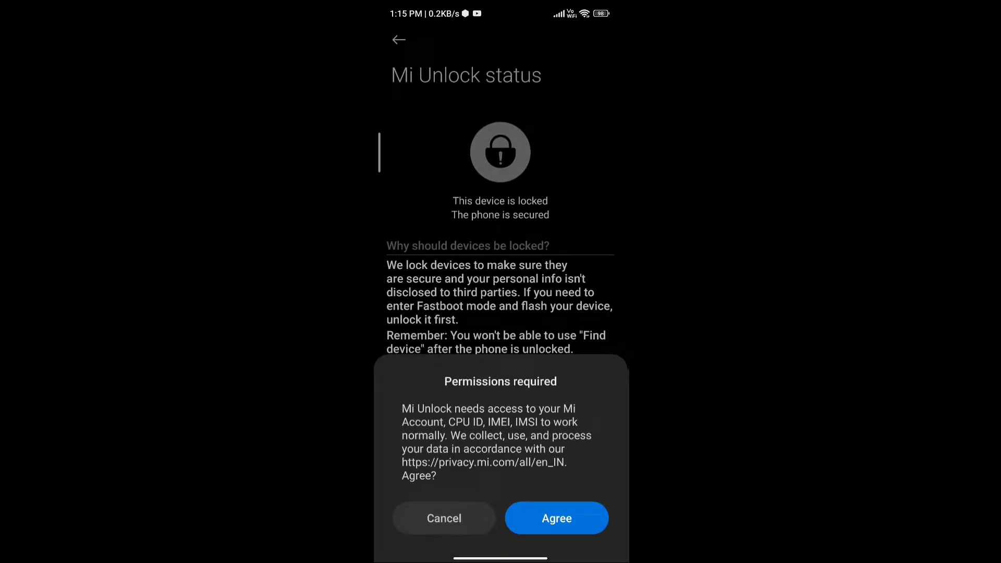
Agree to Mi Unlock status permissions and turn off Wi-Fi to use mobile data
left_click(556, 517)
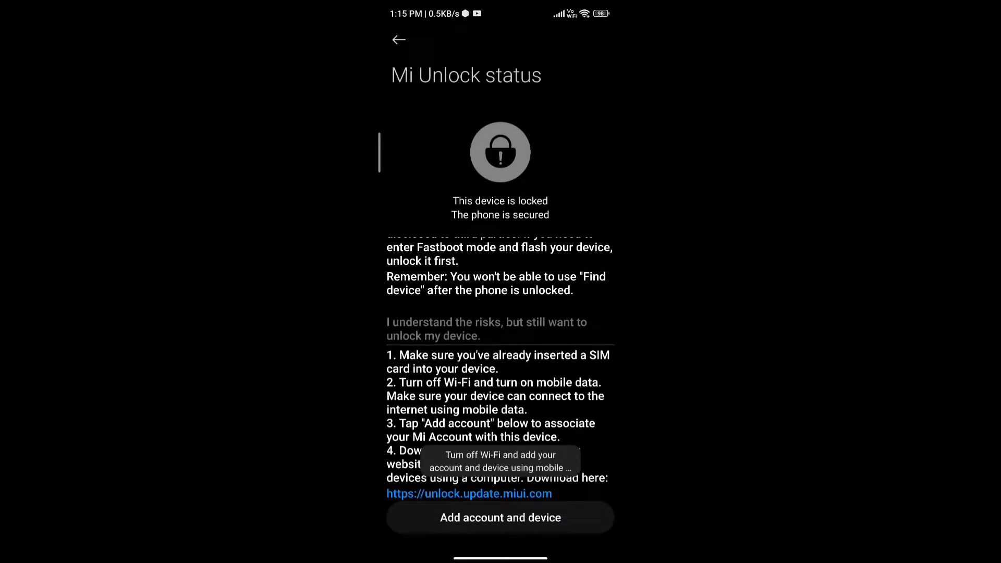
scroll("down", 3)
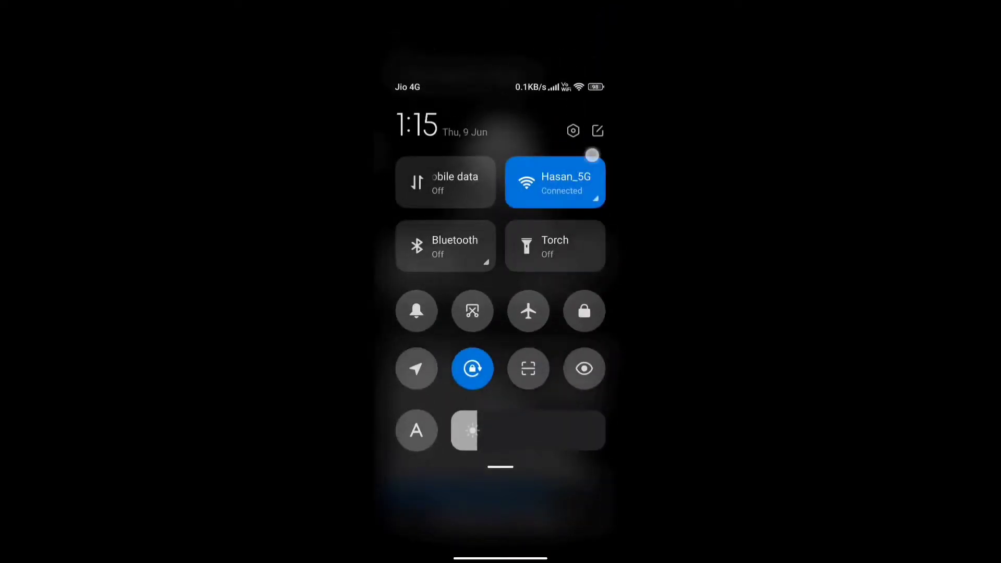
left_click(444, 182)
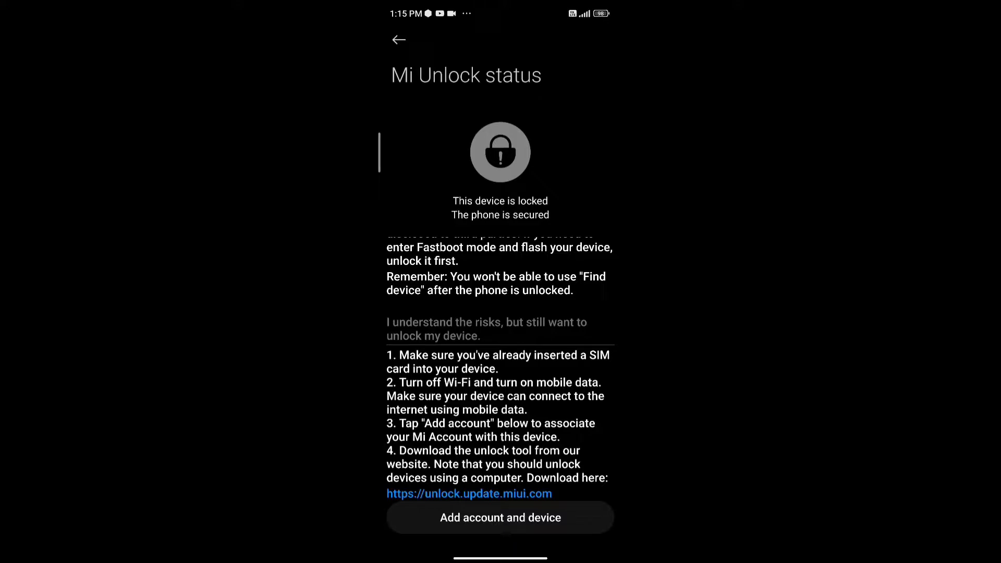
Add the Mi account and device to Mi Unlock
left_click(500, 518)
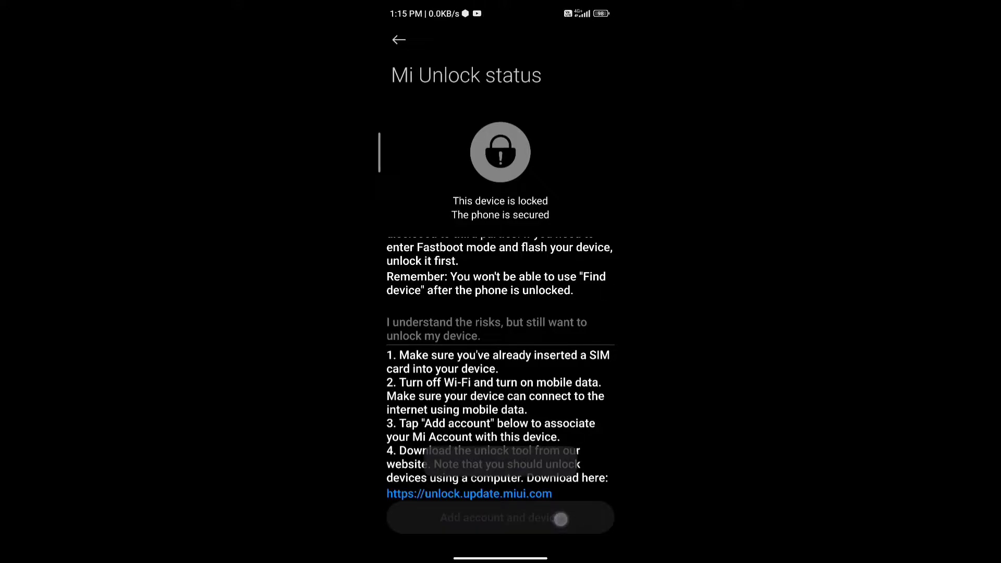
left_click(500, 517)
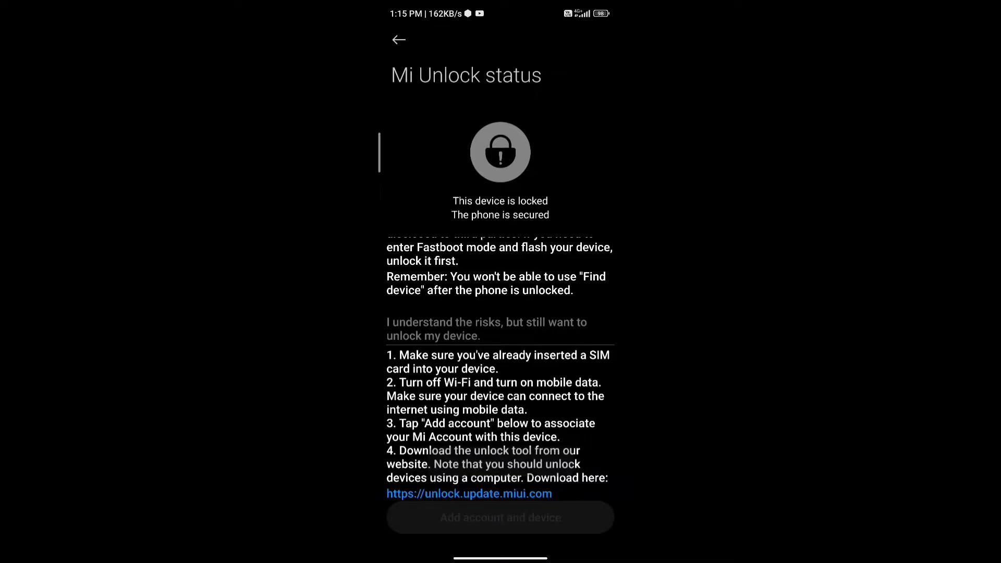
left_click(499, 517)
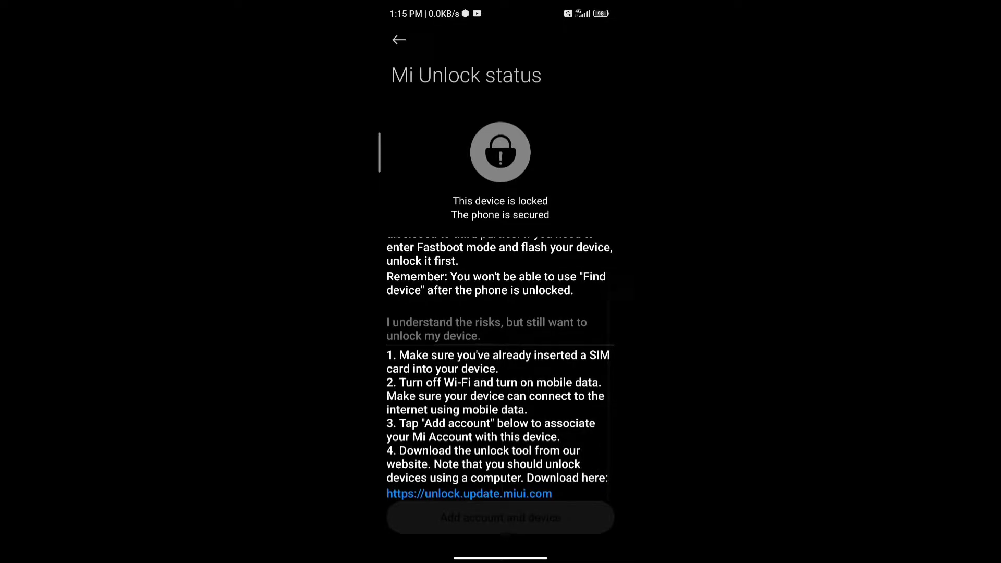
left_click(398, 40)
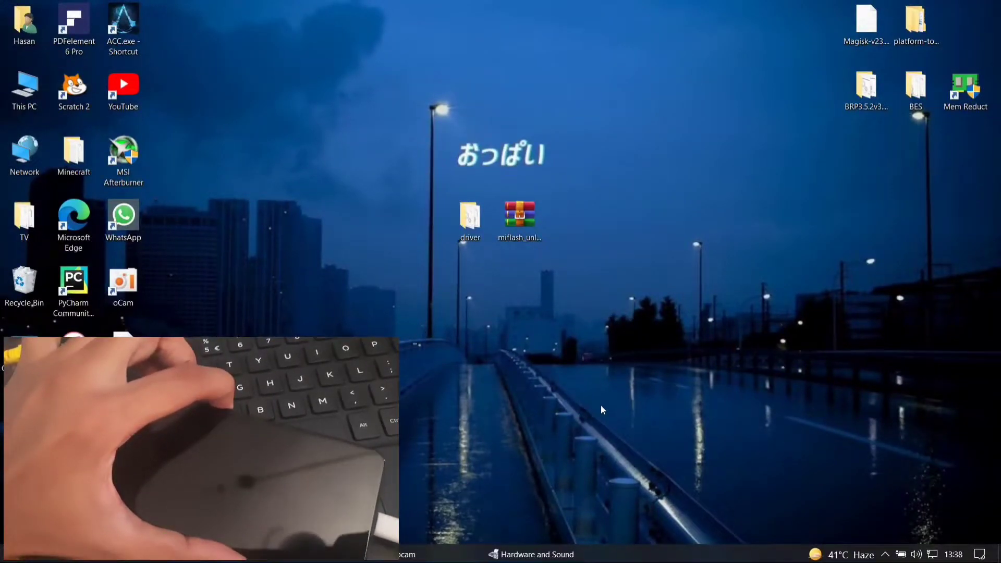
Open the desktop driver folder and select miflash_unlock.exe
left_click(470, 220)
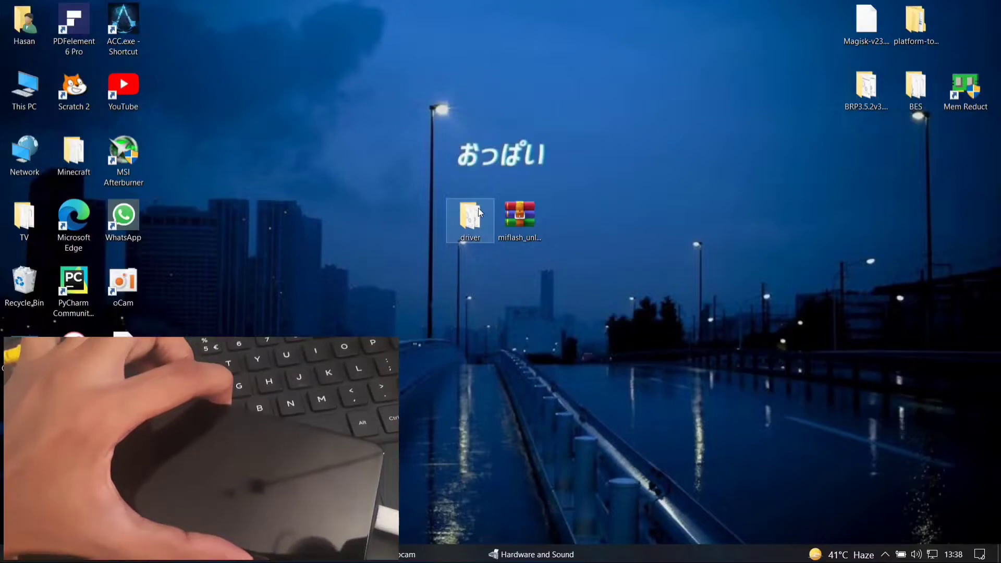
double_click(469, 217)
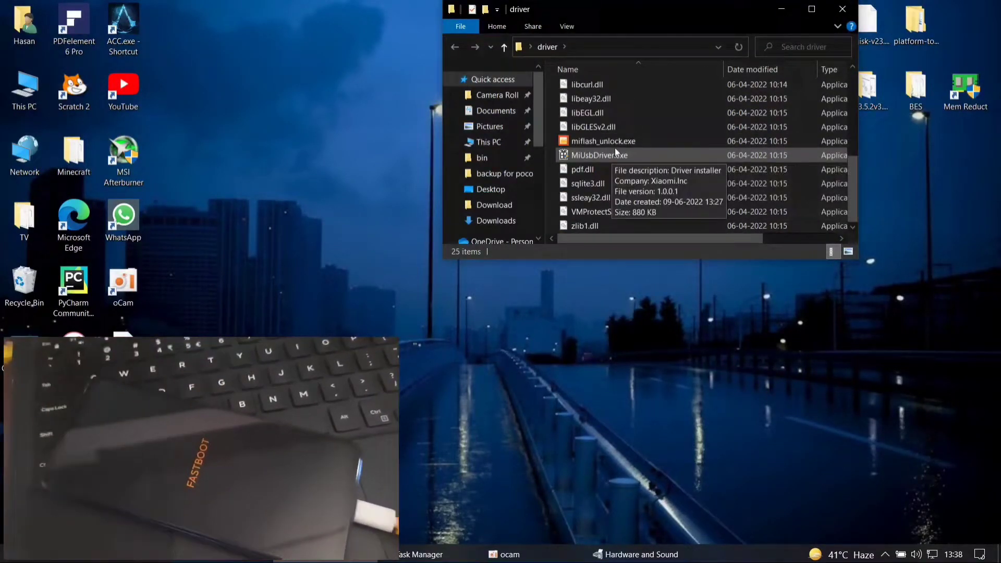
left_click(602, 140)
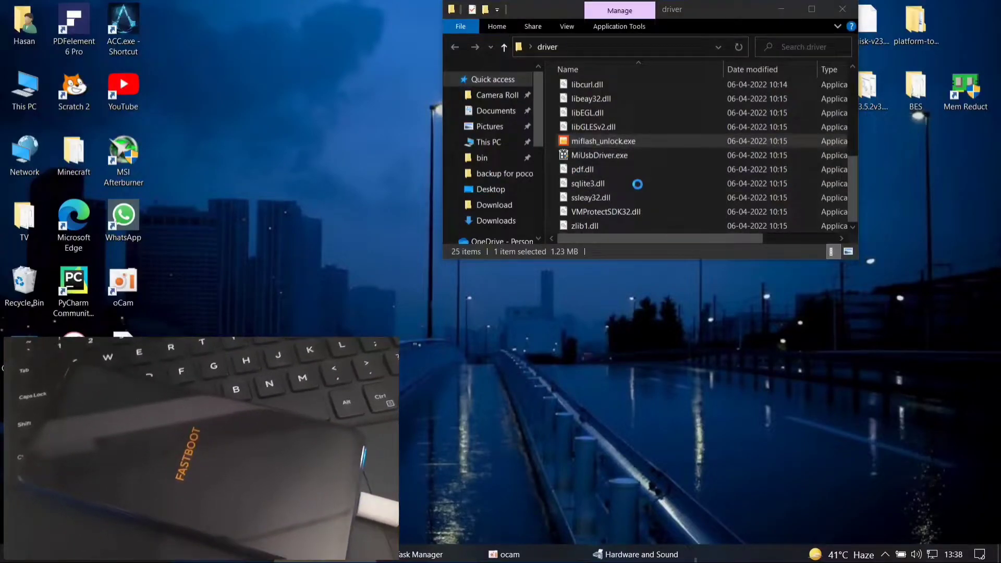
Launch miflash_unlock, install the Mi USB driver from its settings, then close the tool
double_click(603, 140)
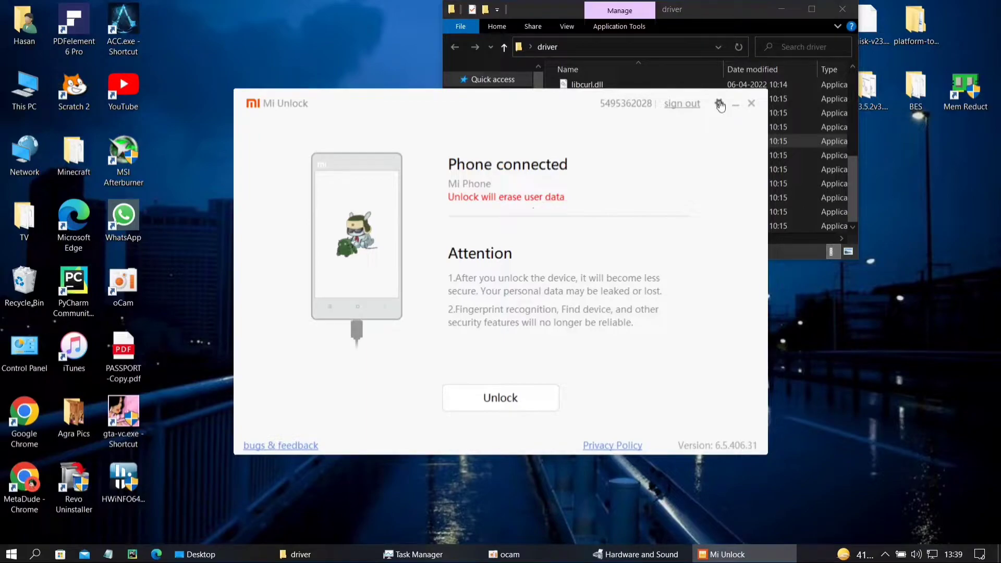
left_click(718, 103)
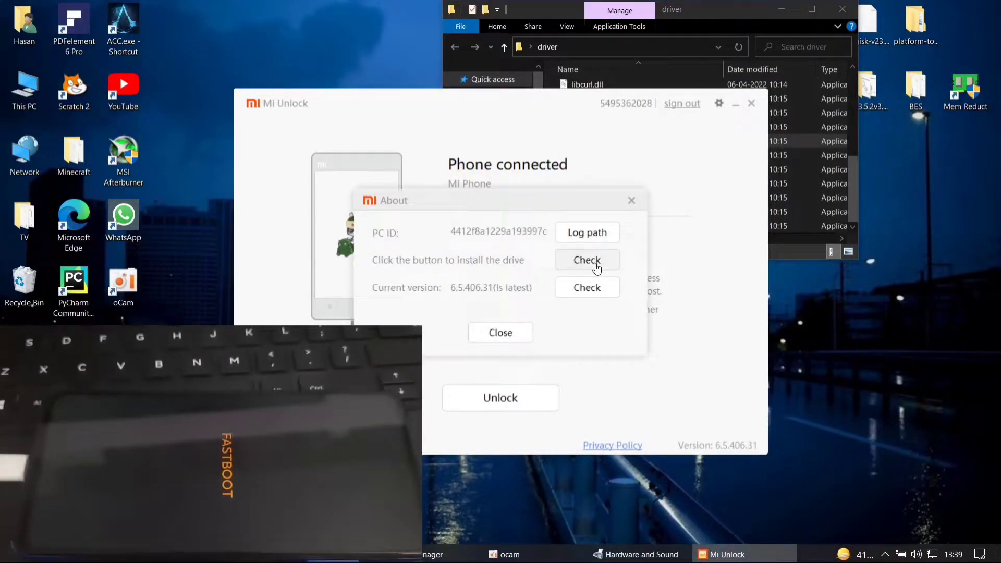
left_click(585, 260)
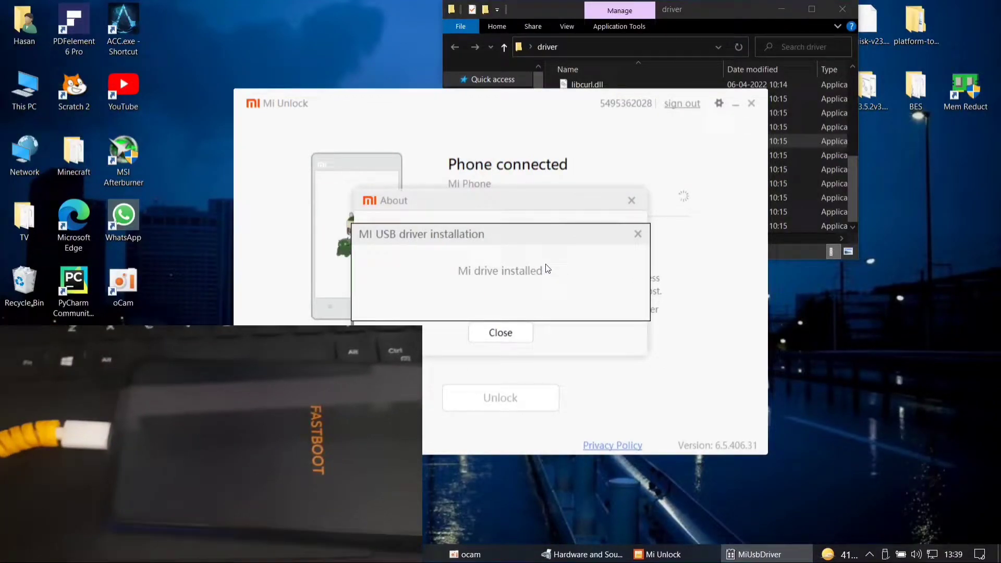
left_click(500, 332)
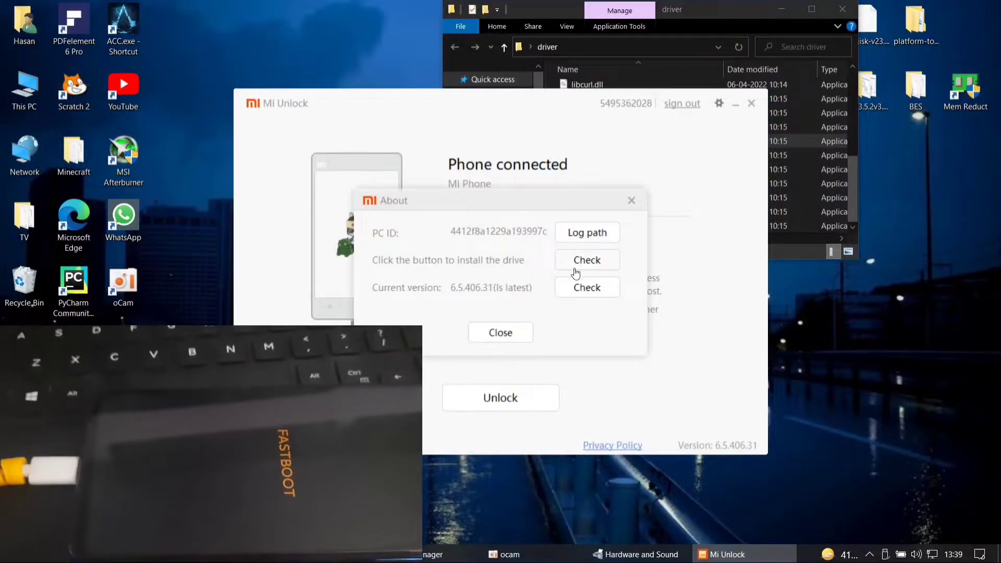
left_click(500, 333)
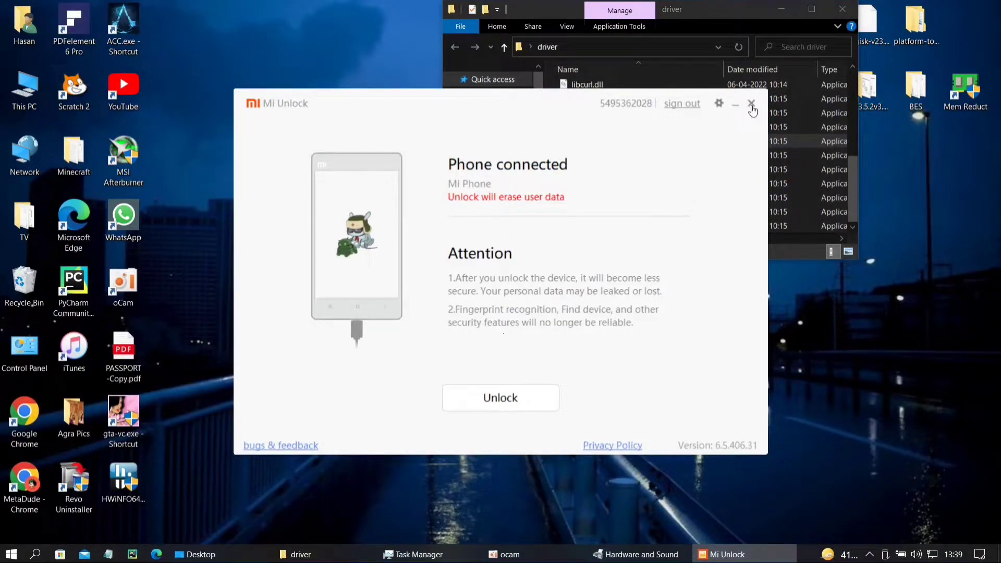
left_click(752, 104)
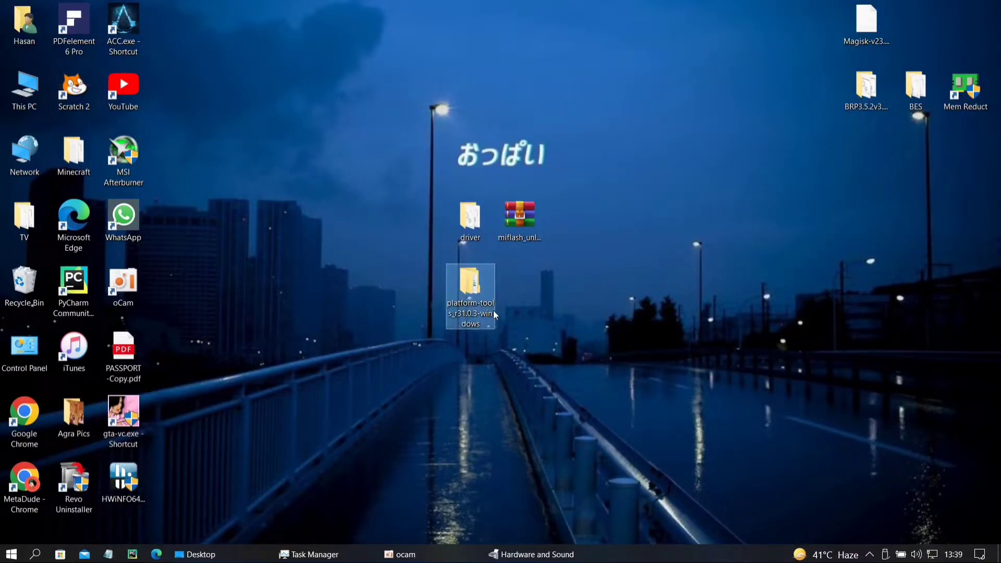
Open platform-tools_r31.0.3-windows\platform-tools and launch a command prompt from its address bar
double_click(470, 294)
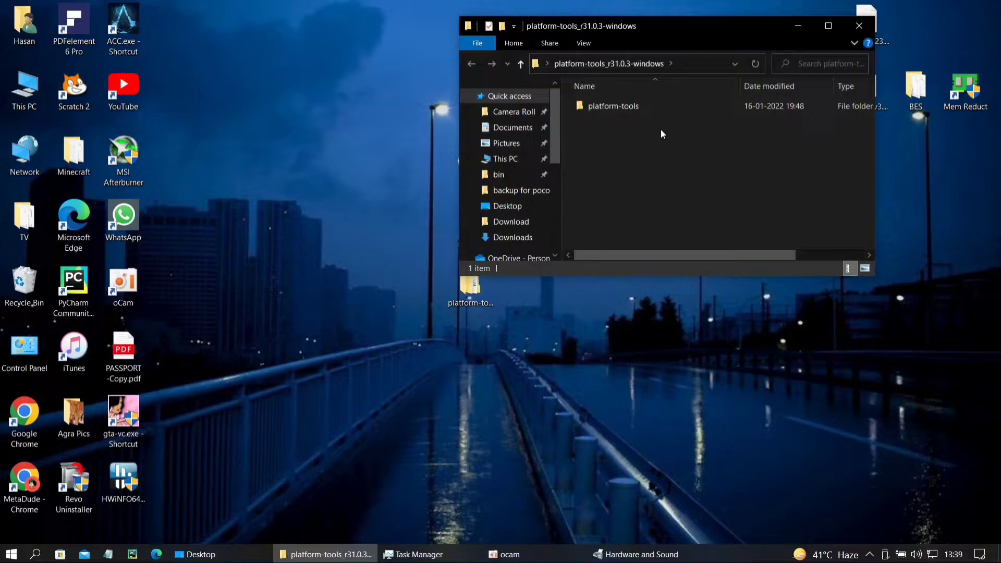
left_click(612, 106)
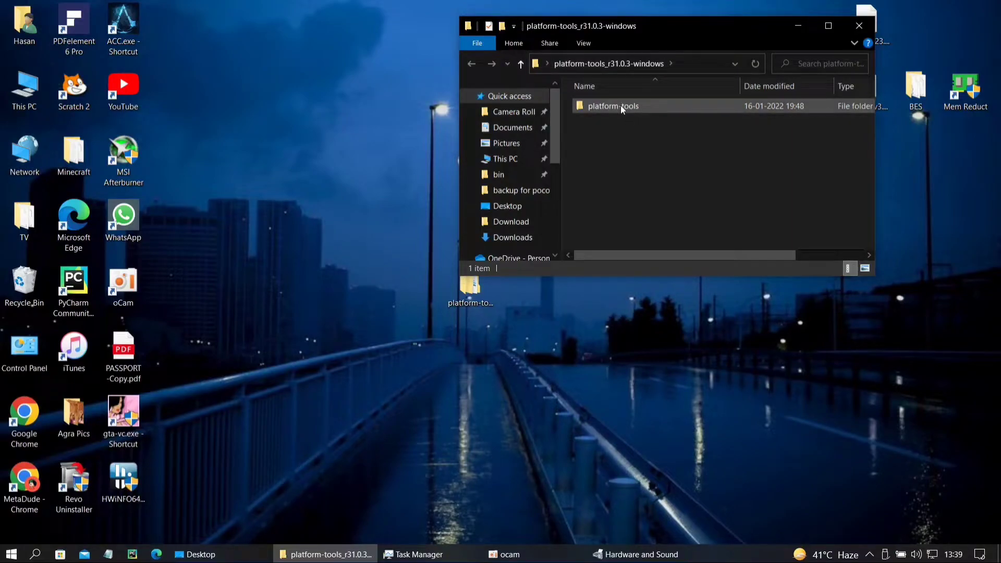
double_click(612, 106)
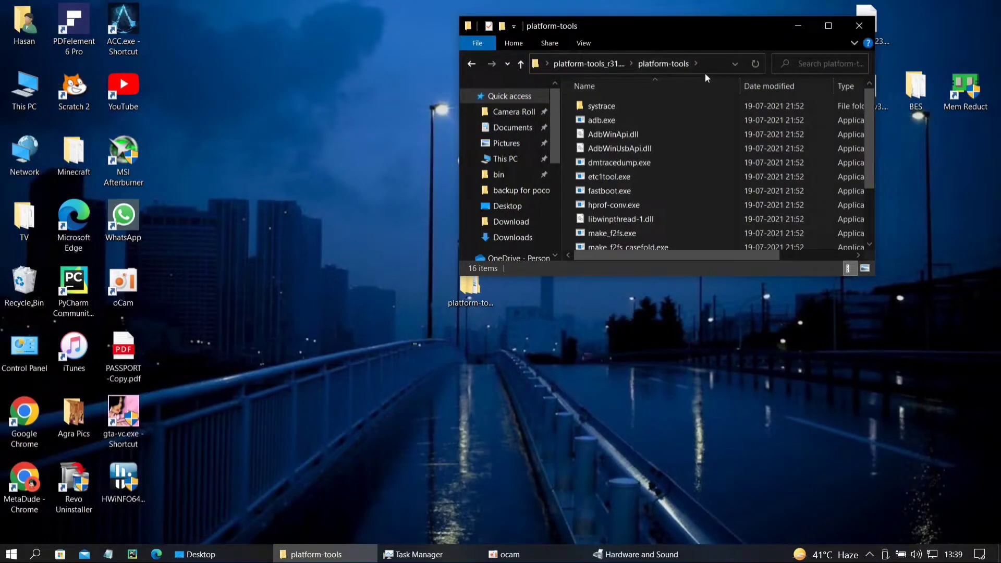
left_click(632, 64)
type("c")
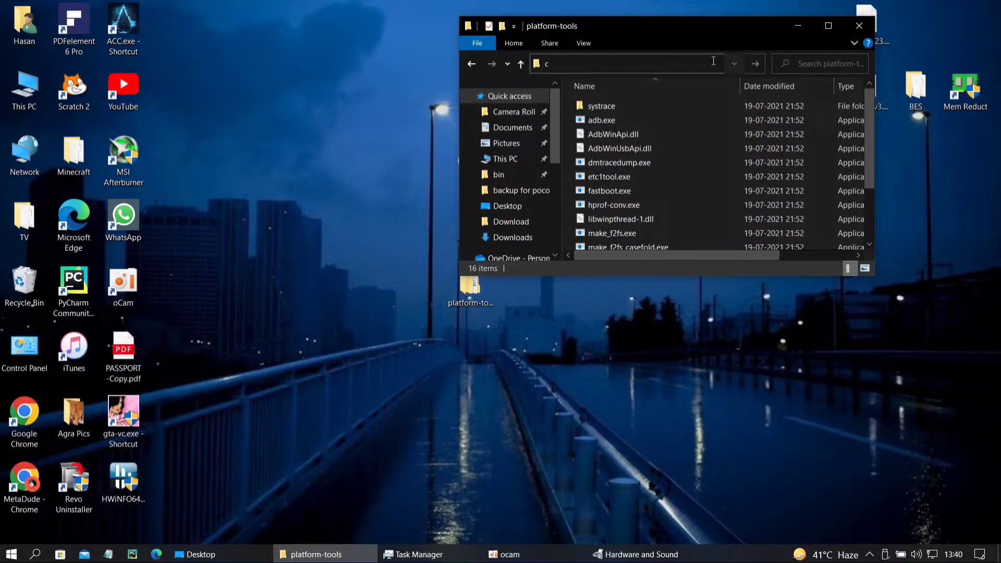
type("md")
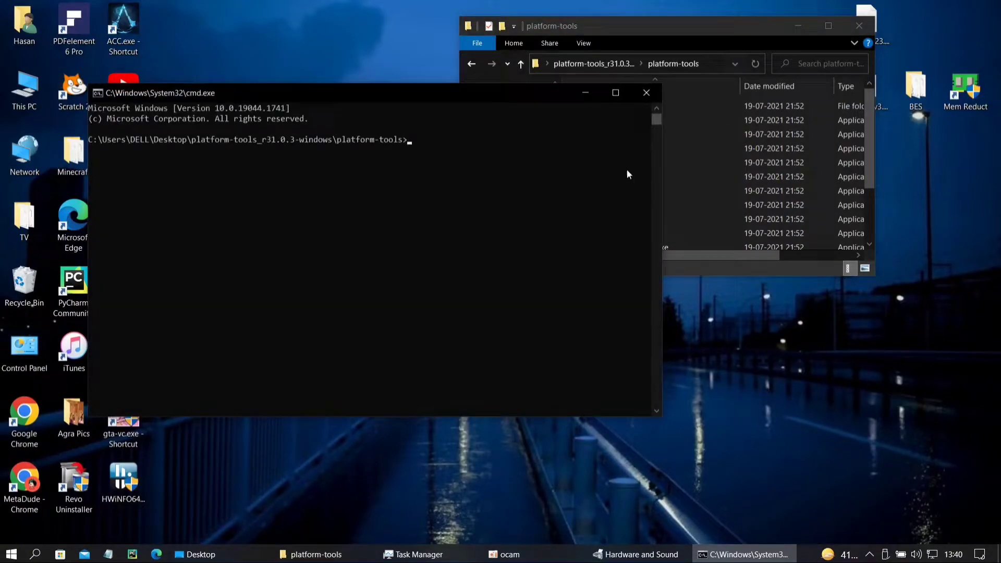
mouse_move(453, 159)
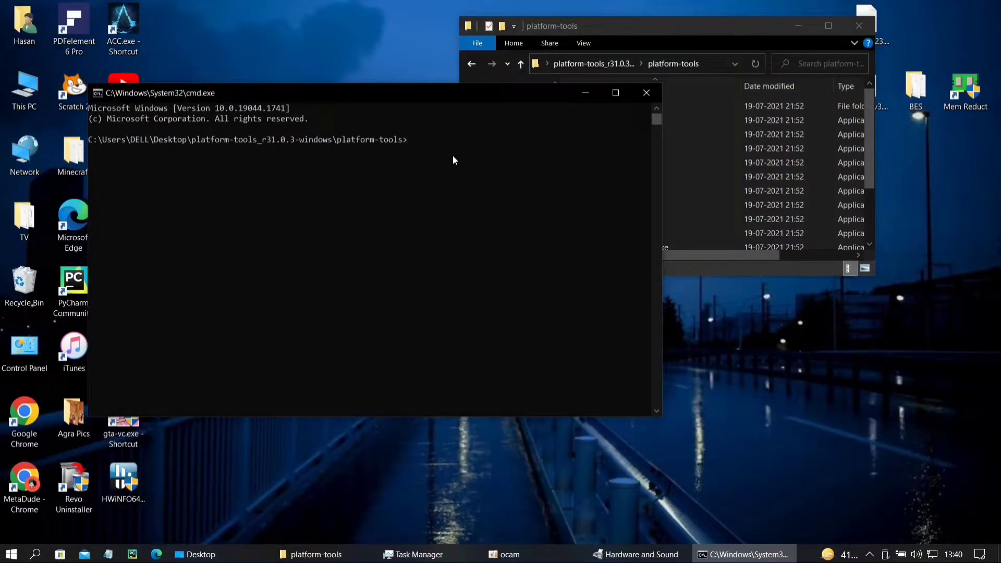
Run 'fastboot devices' to confirm the phone is in fastboot mode, then close Command Prompt
type("fa")
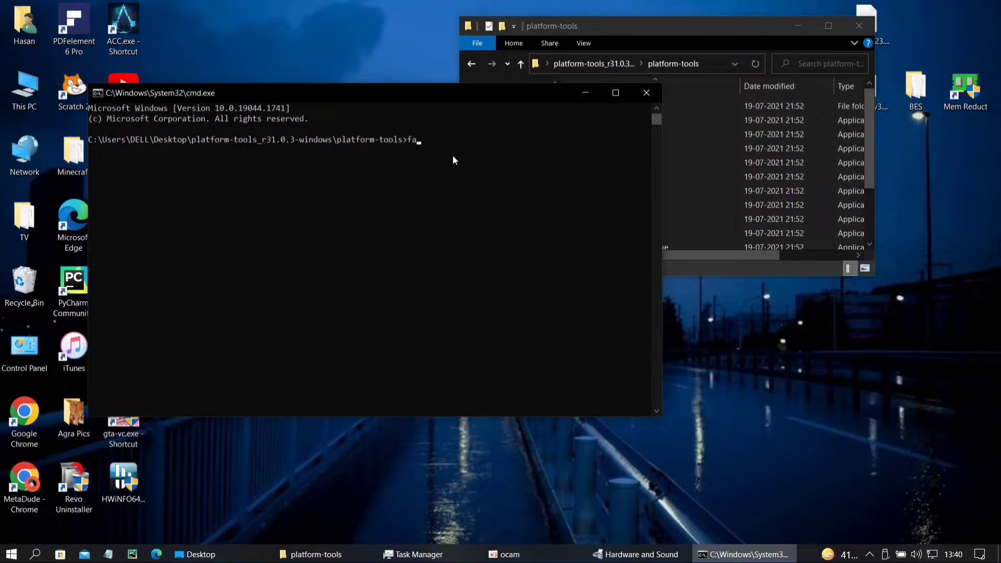
type("stboot devi")
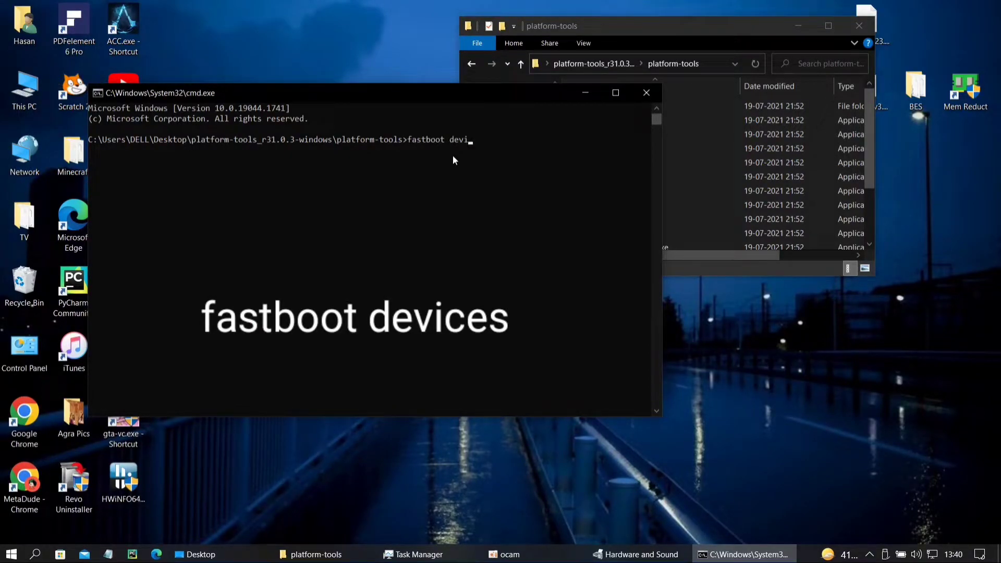
key("Return")
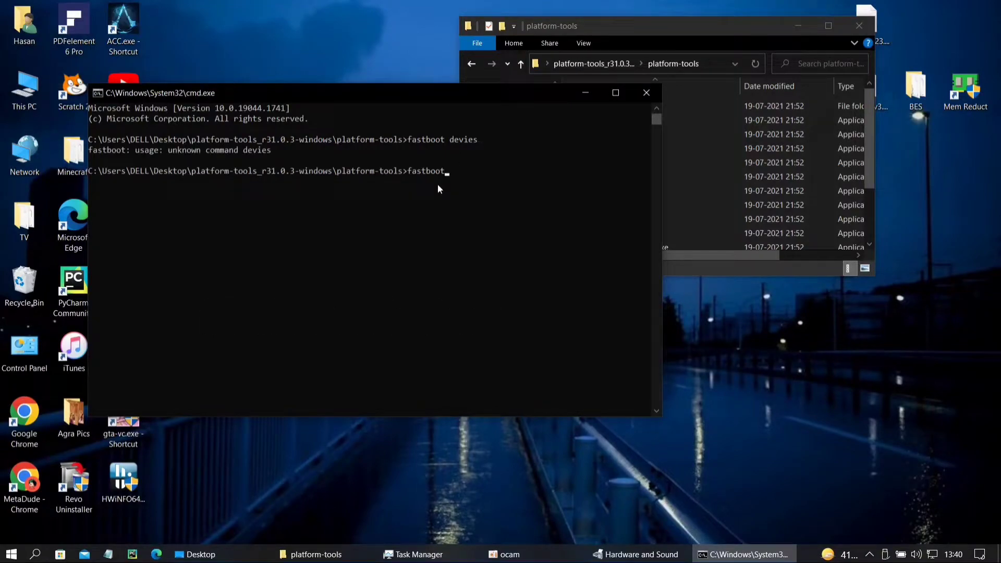
type("devi")
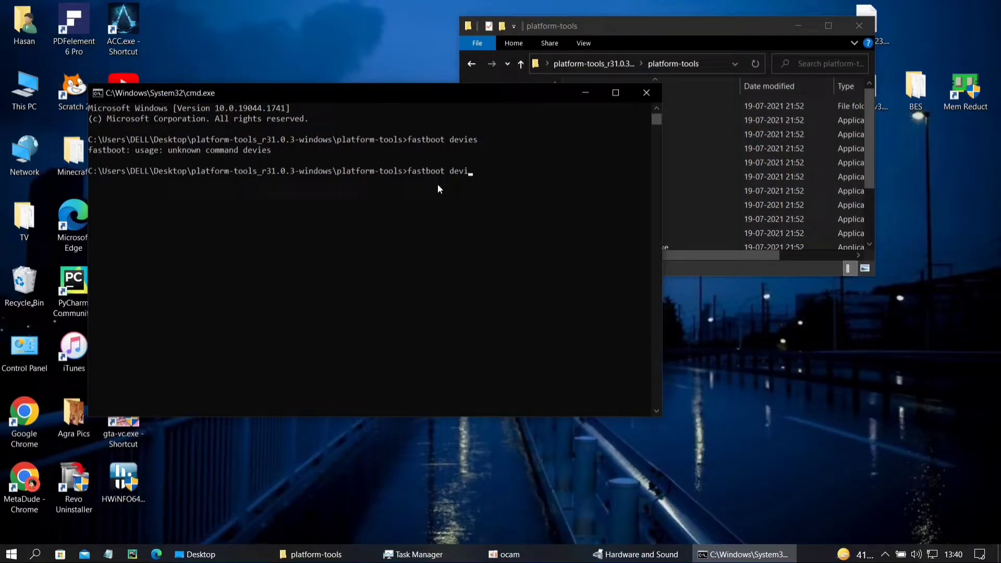
type("ces")
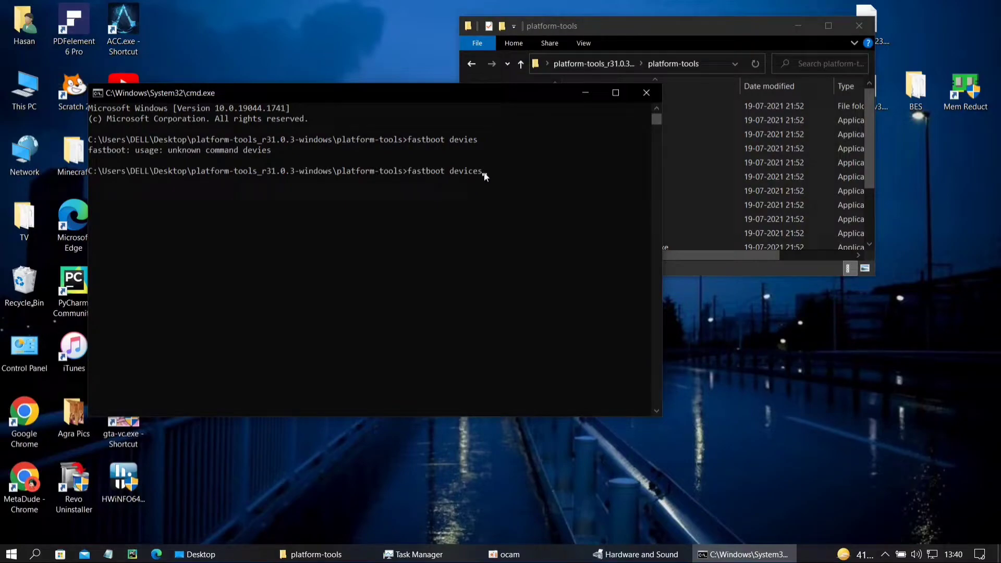
key("Return")
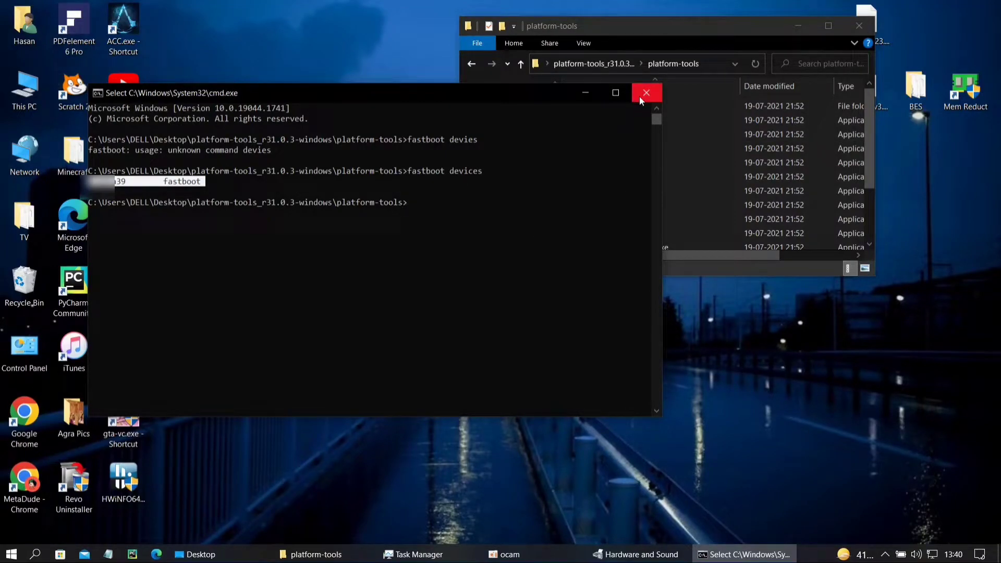
left_click(646, 93)
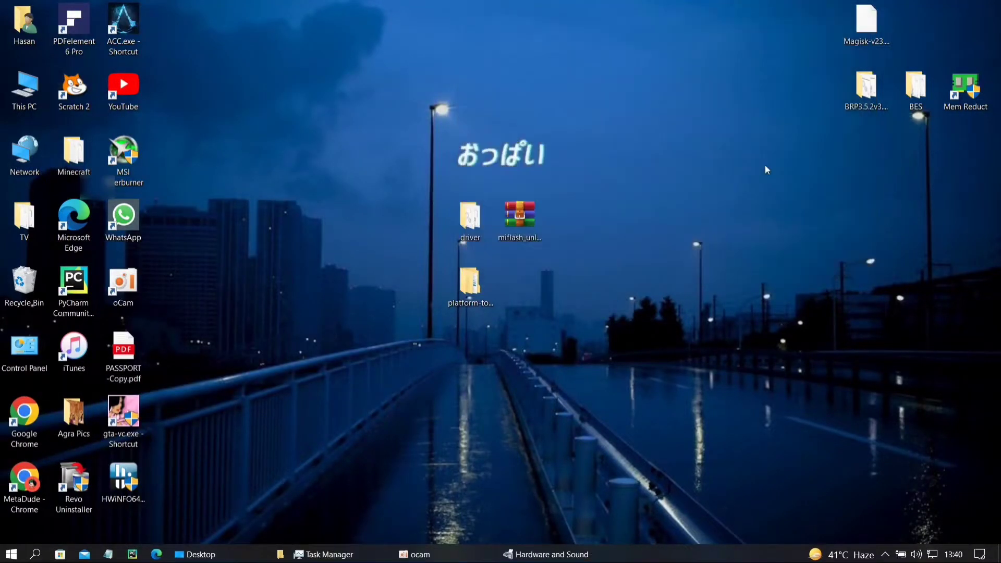
Open miflash_unlock-en-6.5.421.8.zip in WinRAR, dismiss the trial notice, and select batch_unlock.exe
left_click(519, 217)
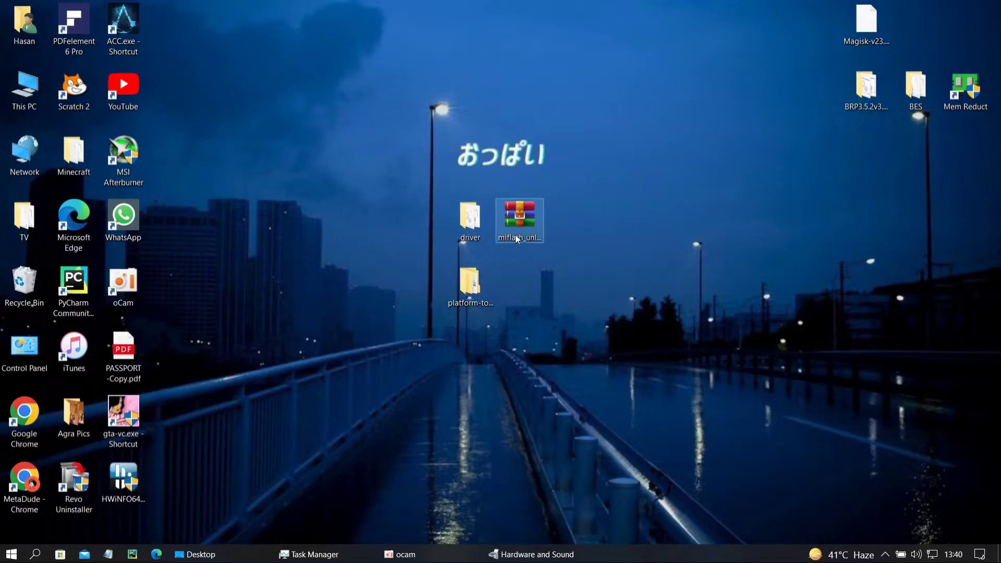
double_click(518, 216)
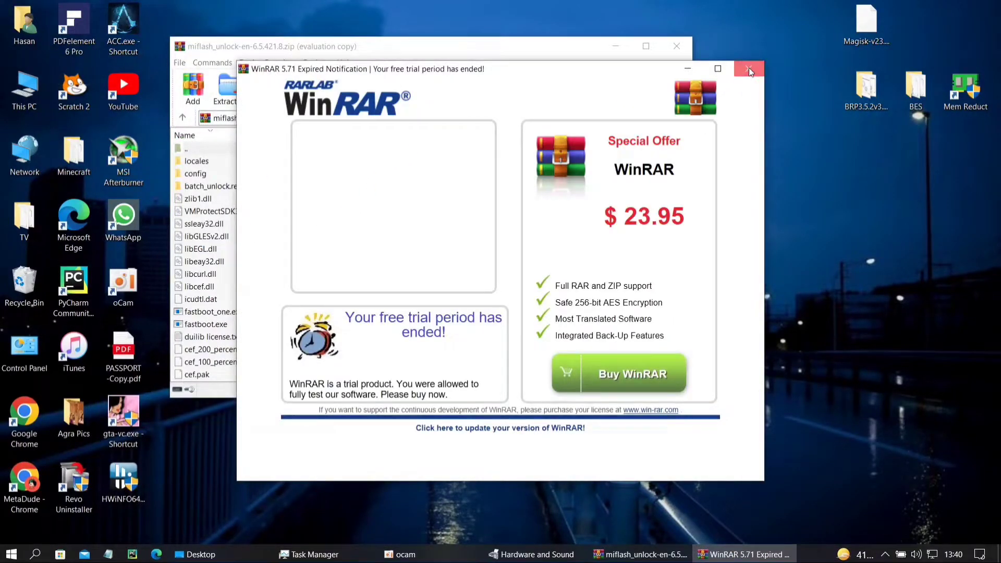
left_click(749, 69)
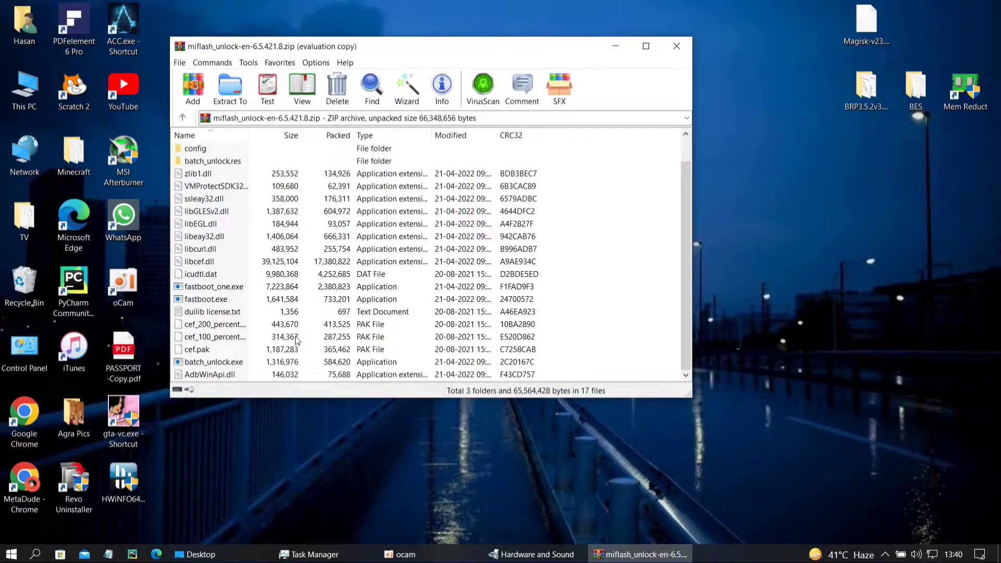
left_click(230, 89)
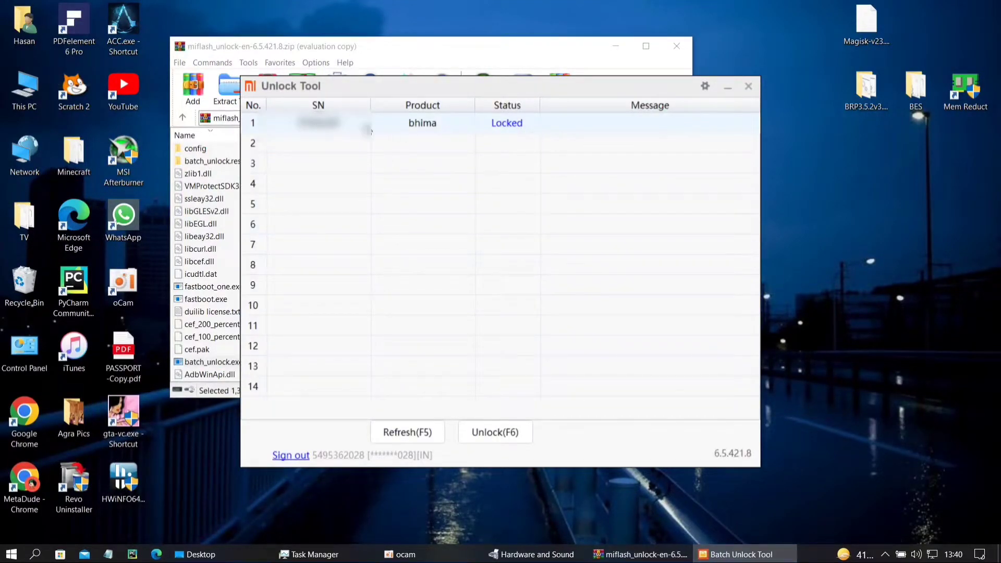
mouse_move(623, 127)
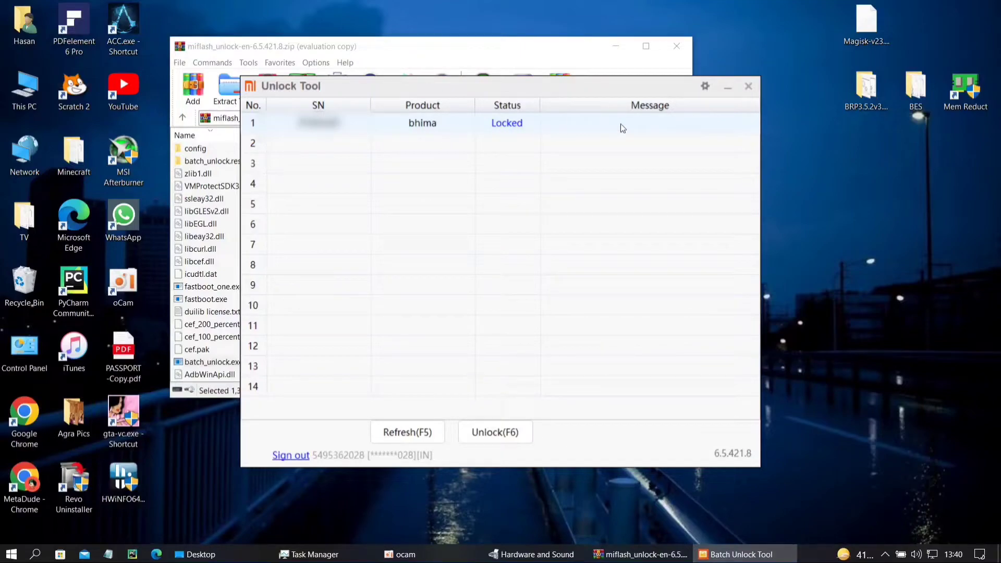
mouse_move(525, 126)
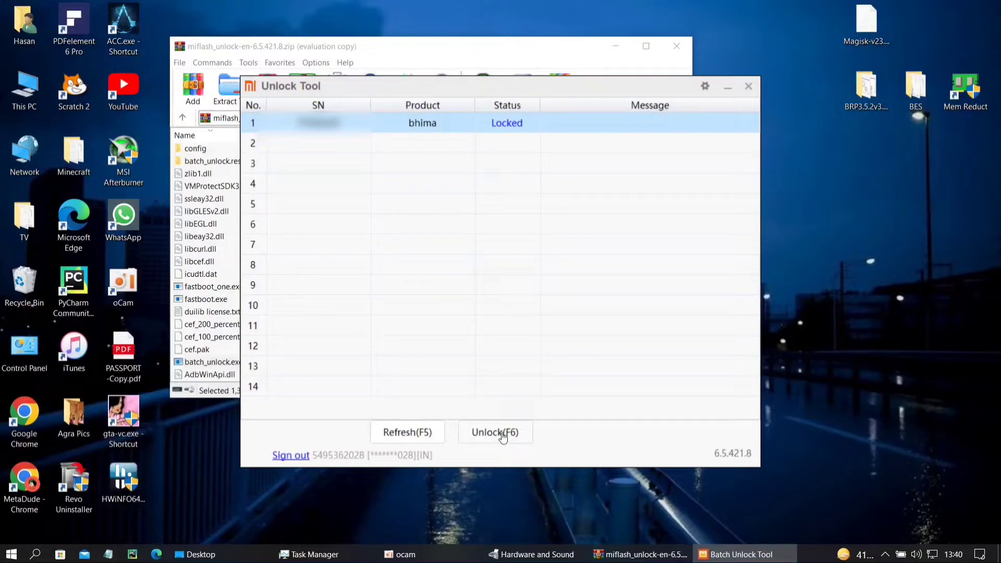
Start Unlock(F6) on the bhima device, which reports a 168-hour wait
left_click(494, 432)
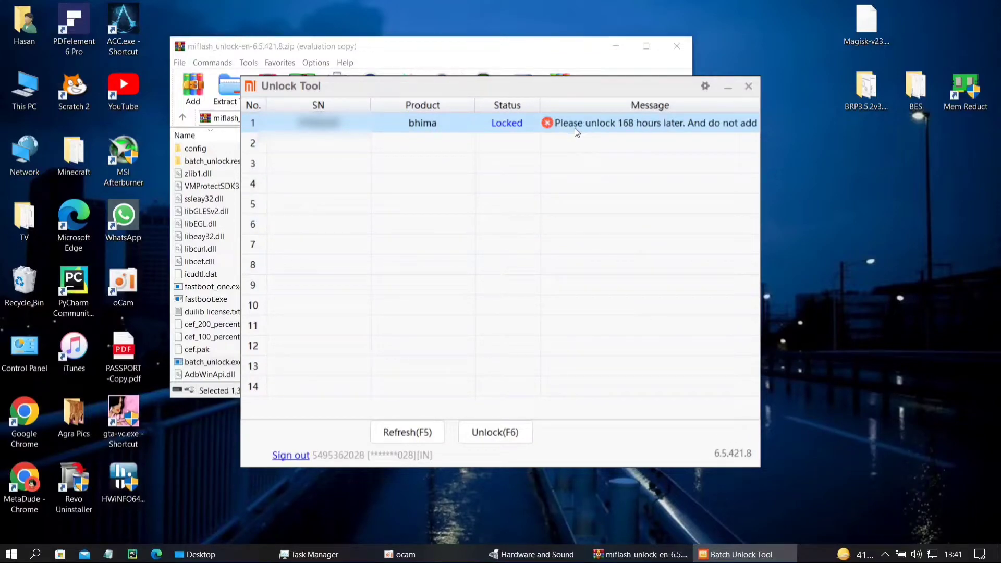
mouse_move(636, 125)
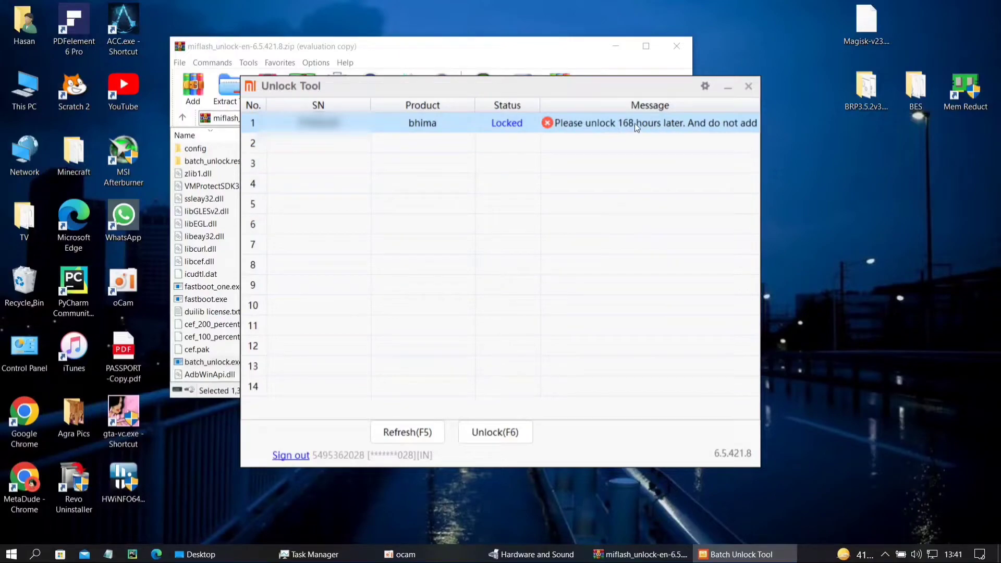
mouse_move(495, 409)
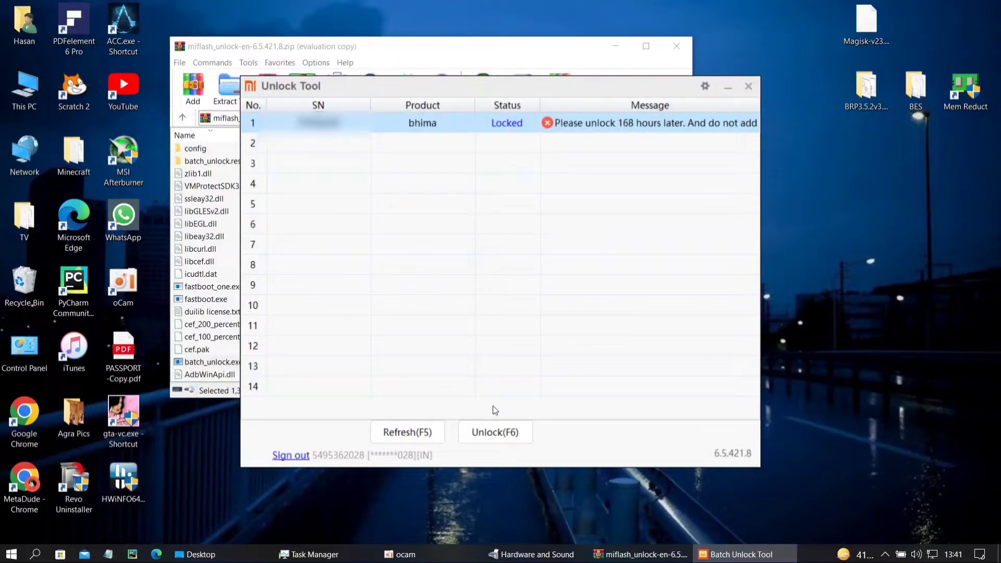
mouse_move(683, 127)
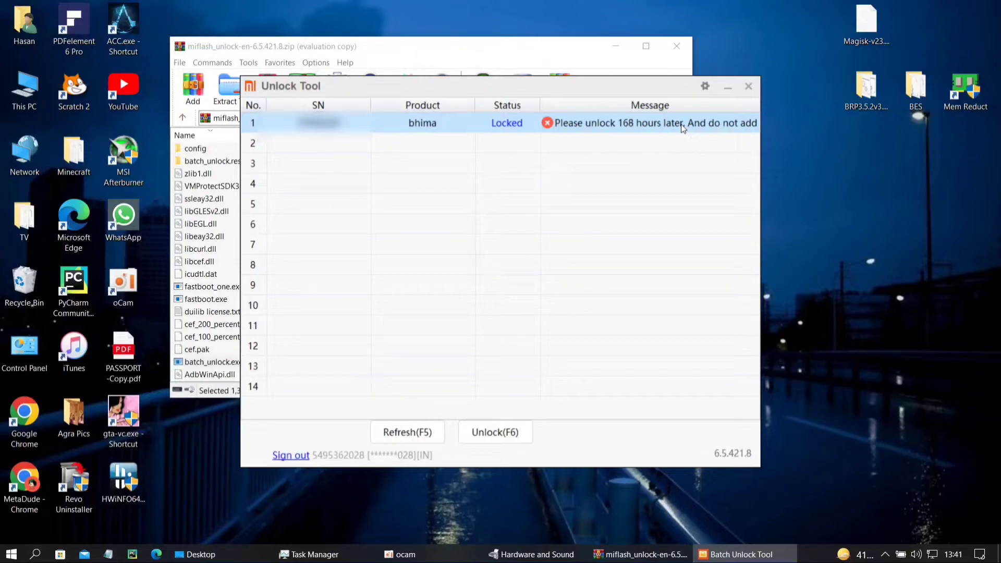
mouse_move(688, 132)
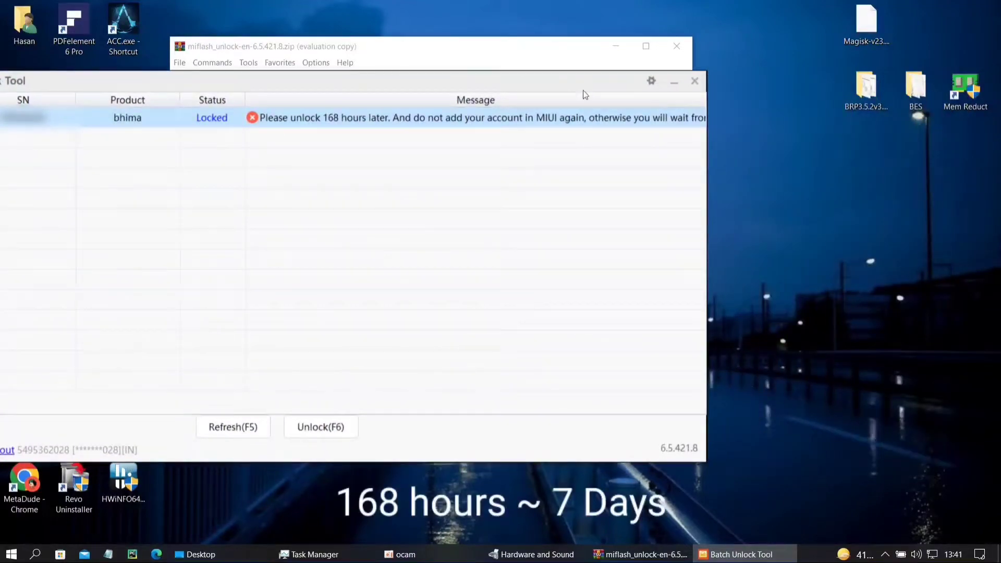
mouse_move(705, 145)
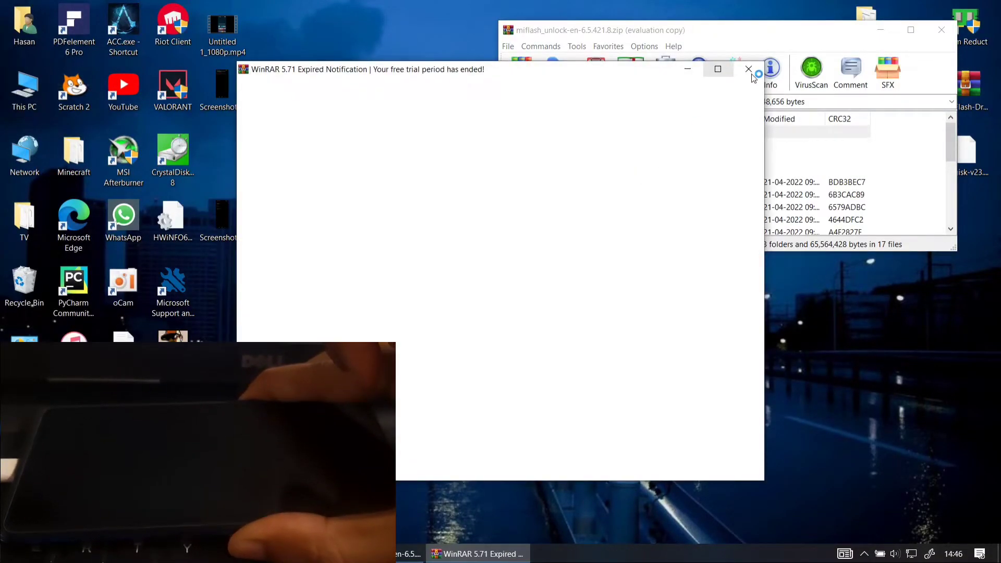
Relaunch batch_unlock.exe from the archive and start unlocking the bhima device again
left_click(748, 68)
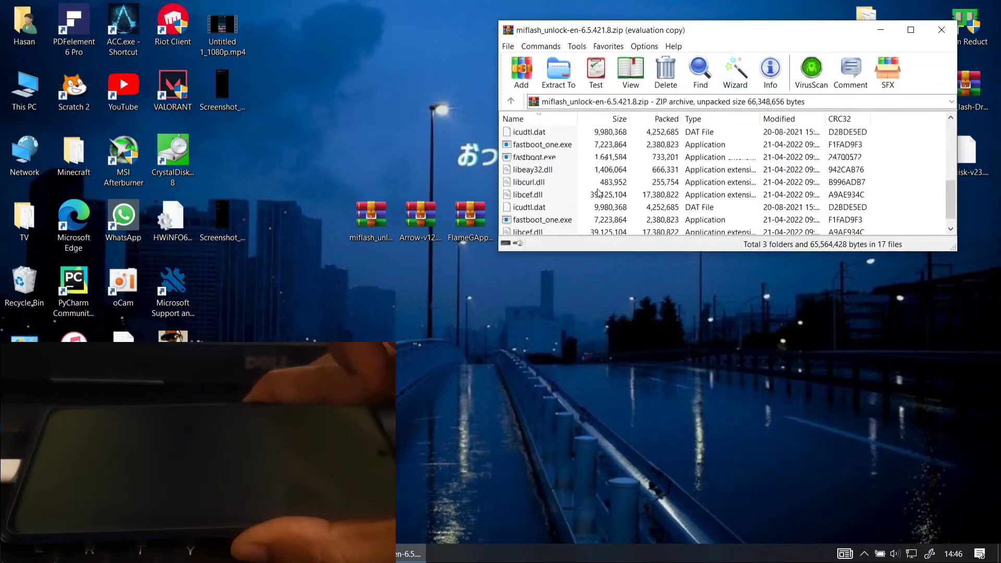
left_click(558, 68)
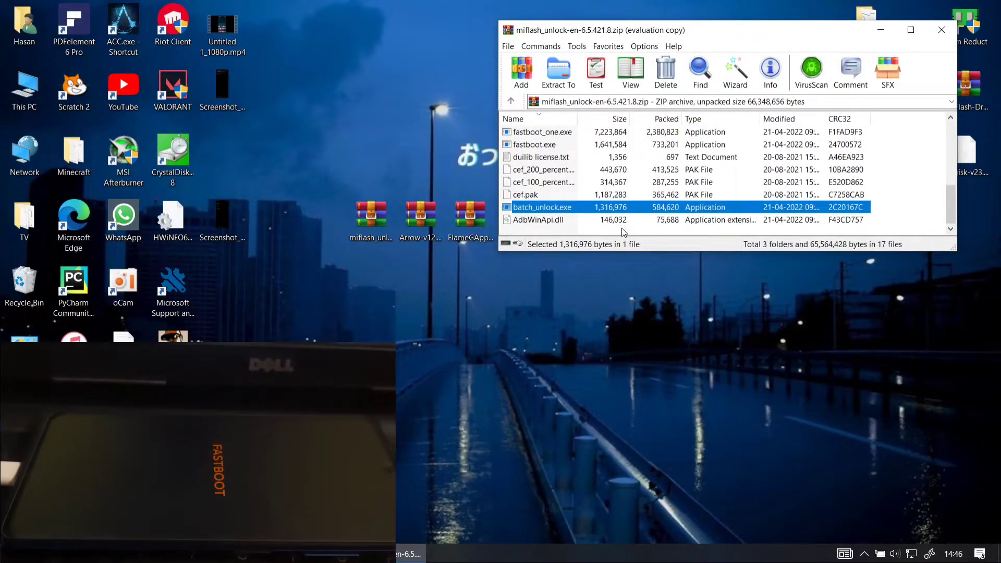
double_click(542, 207)
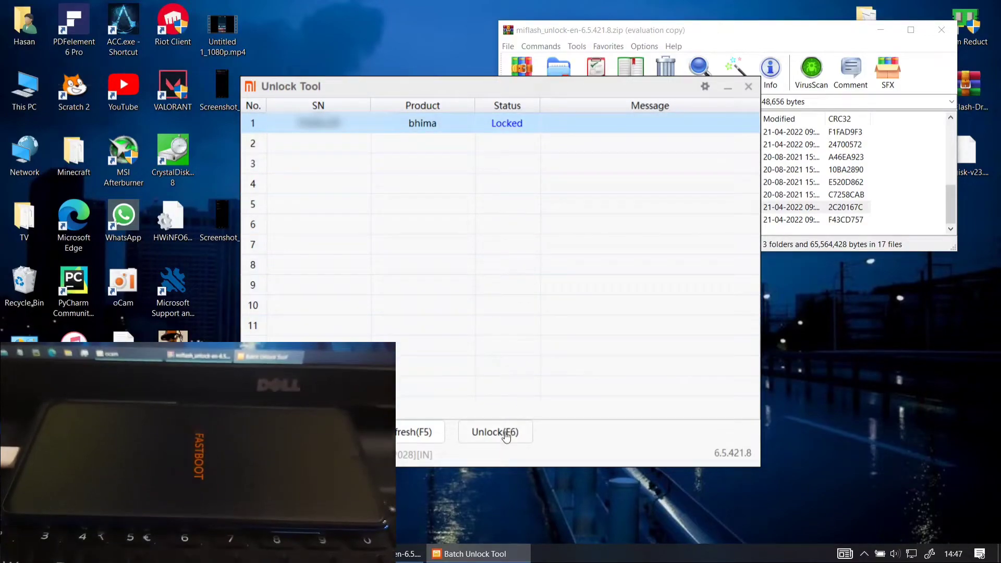
left_click(495, 432)
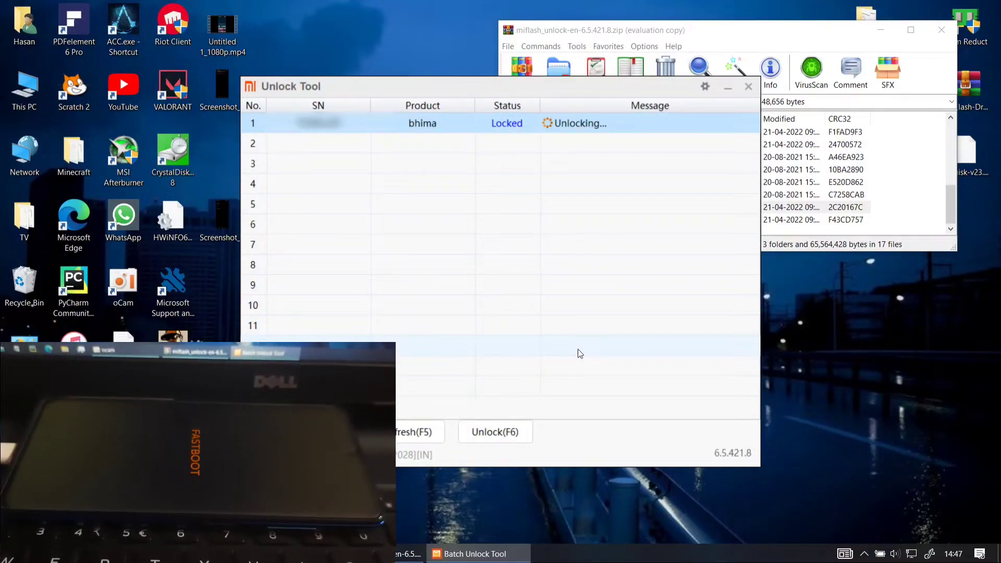